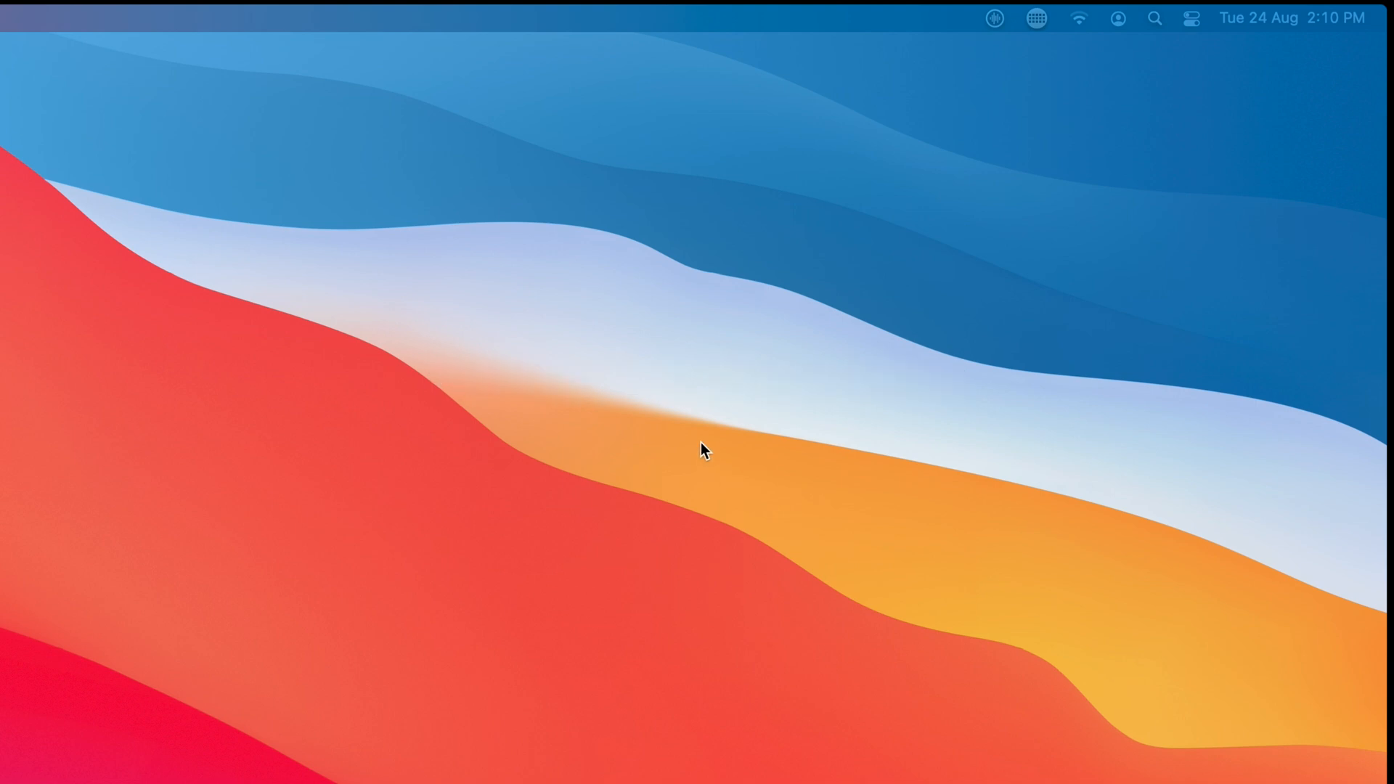
mouse_move(709, 447)
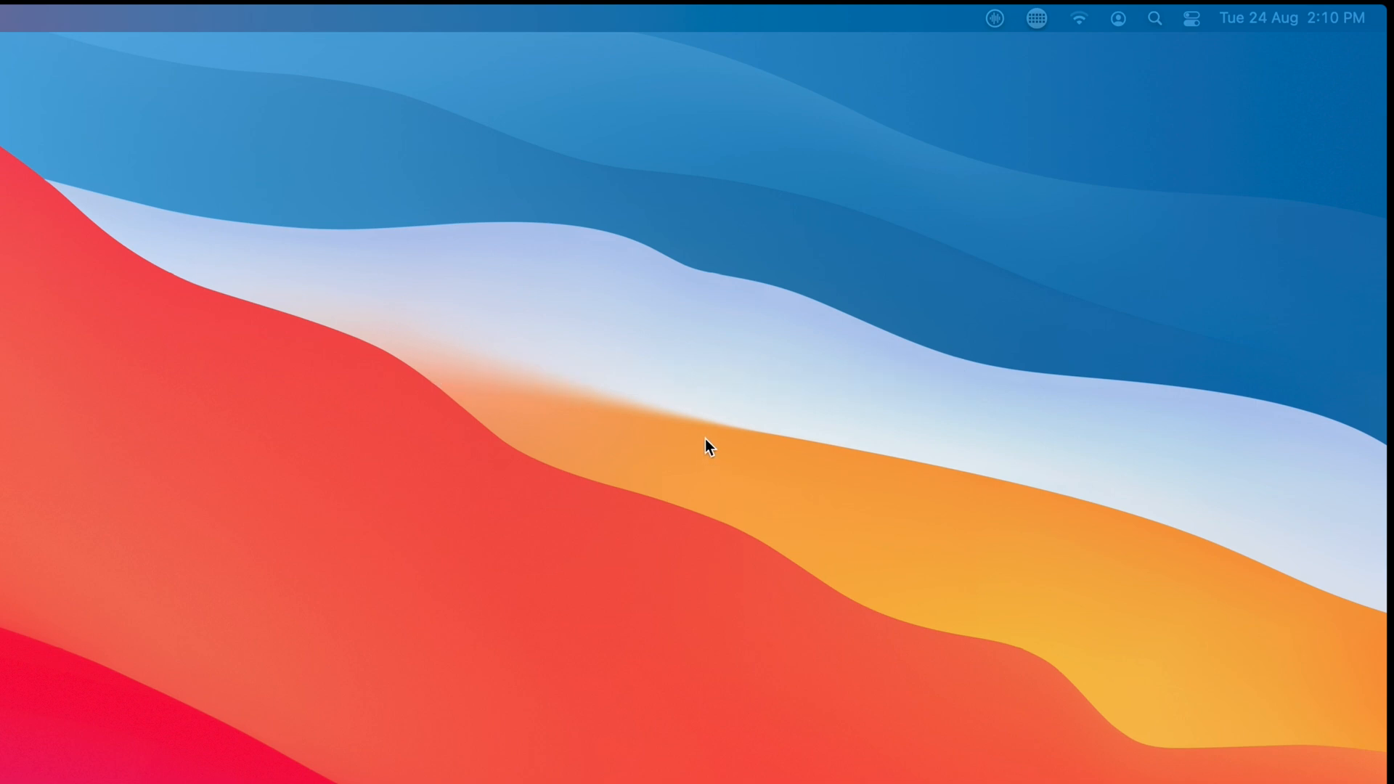
mouse_move(1097, 399)
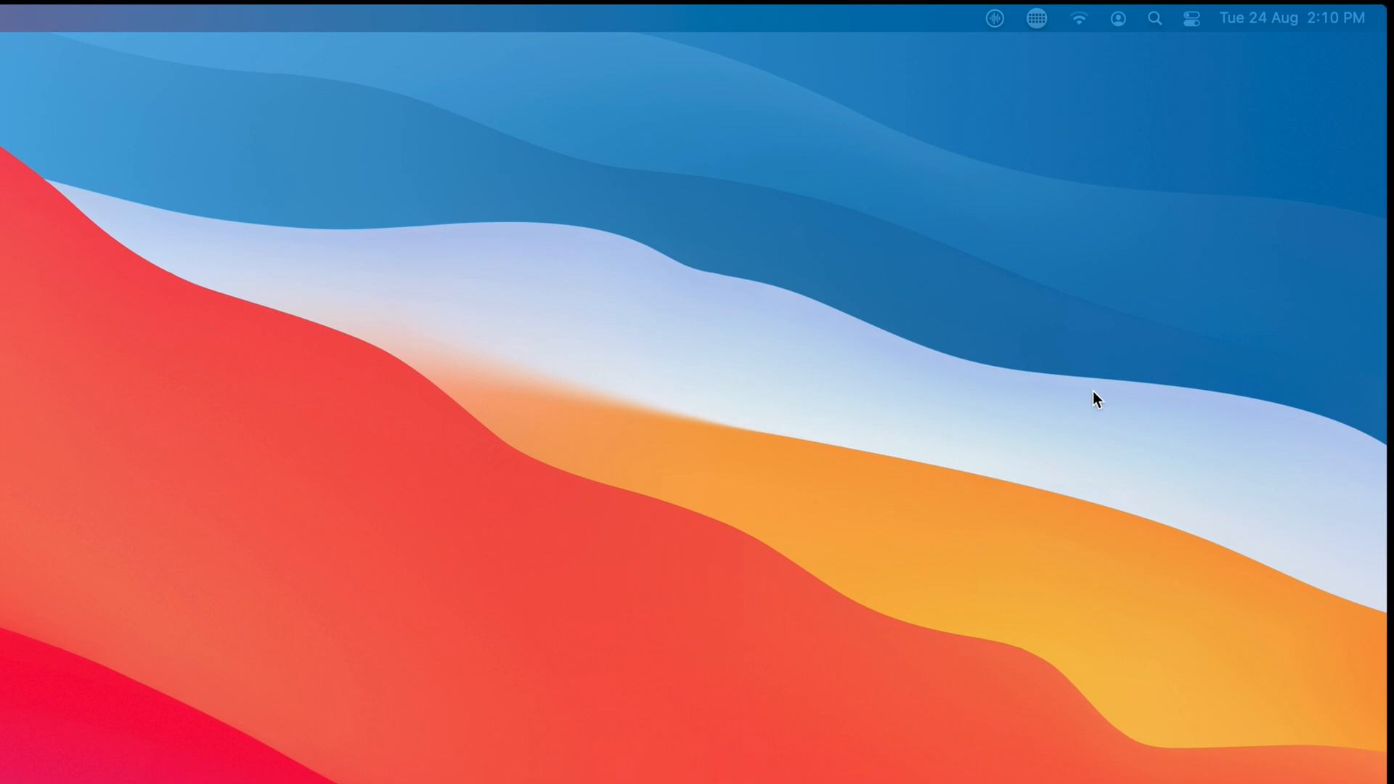
- Open the SWB Audio App popover from its menu bar icon, closing and reopening it once
left_click(994, 17)
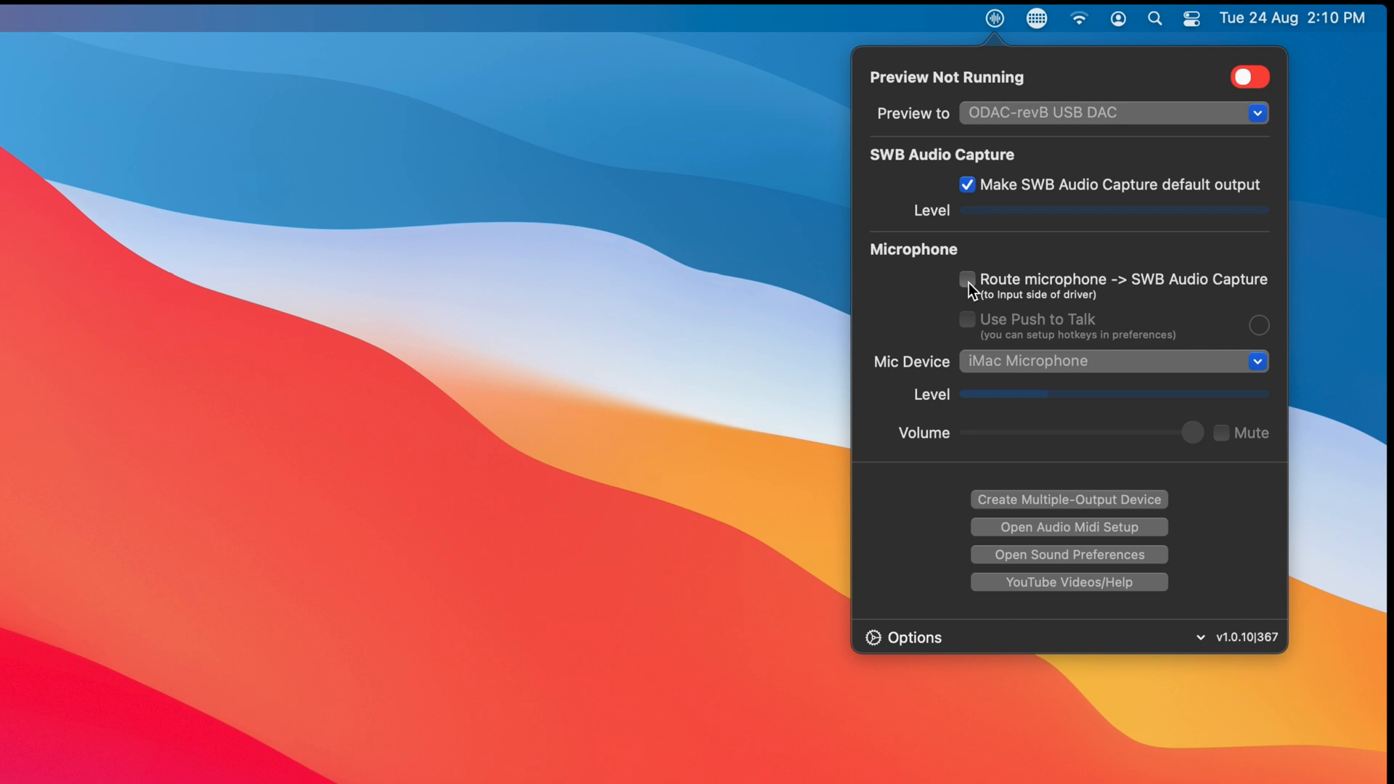
left_click(994, 18)
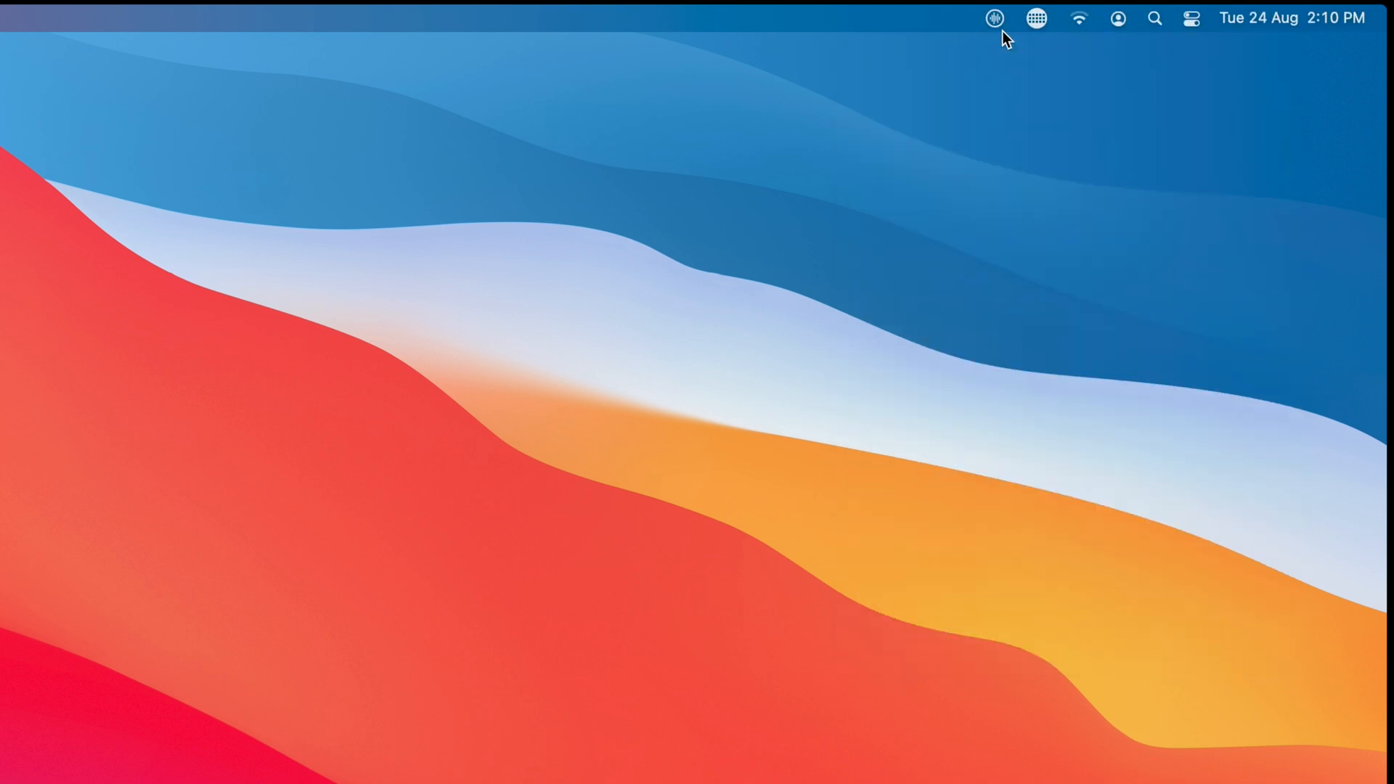
left_click(994, 17)
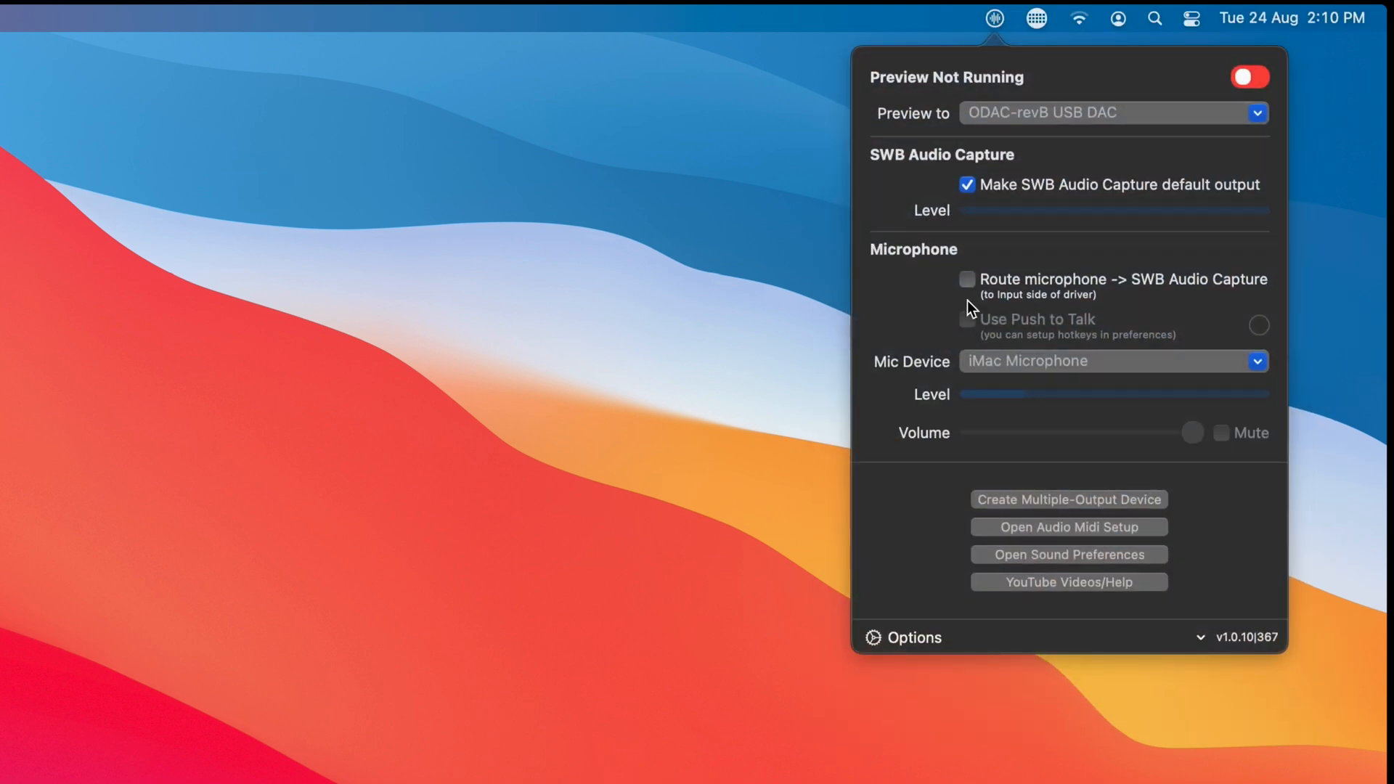
- Enable 'Show routed mic status in bar icon' in the General preferences
left_click(914, 638)
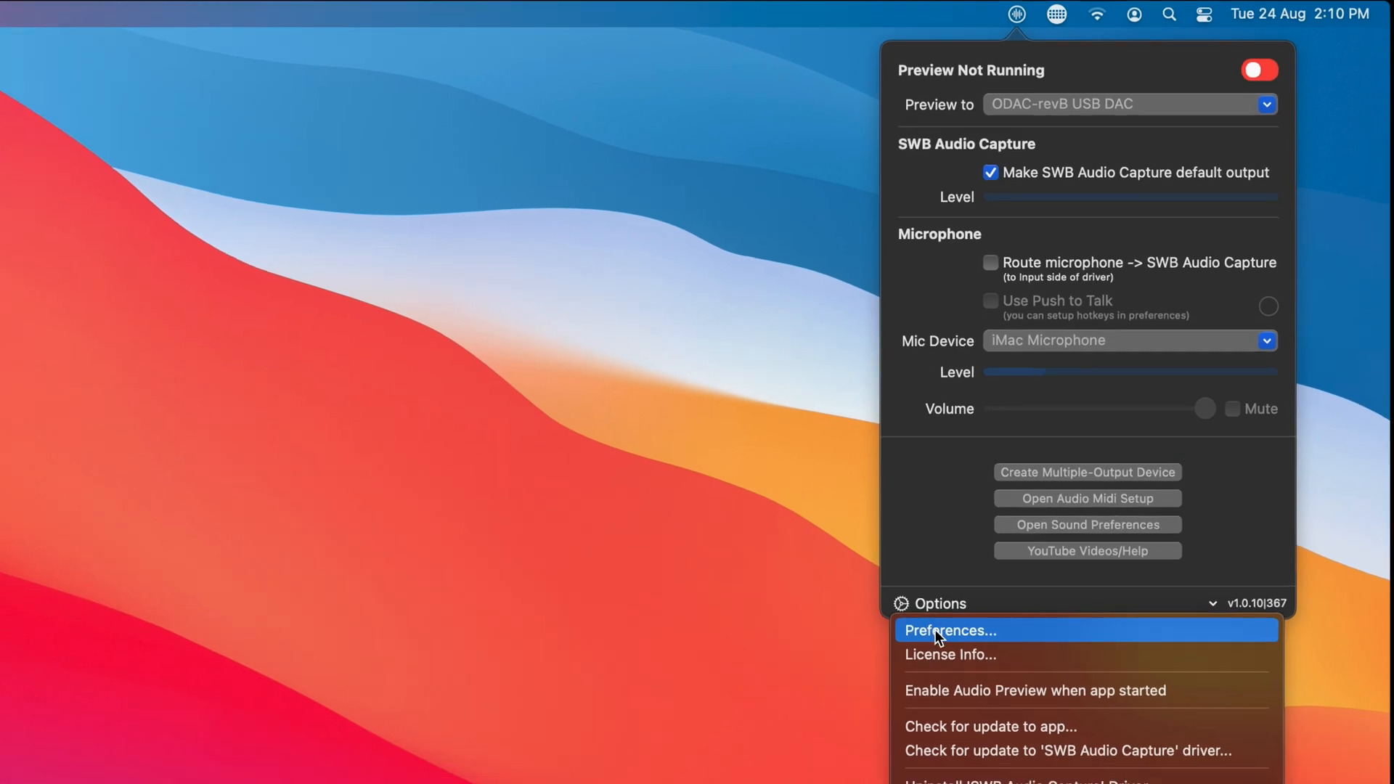
left_click(951, 630)
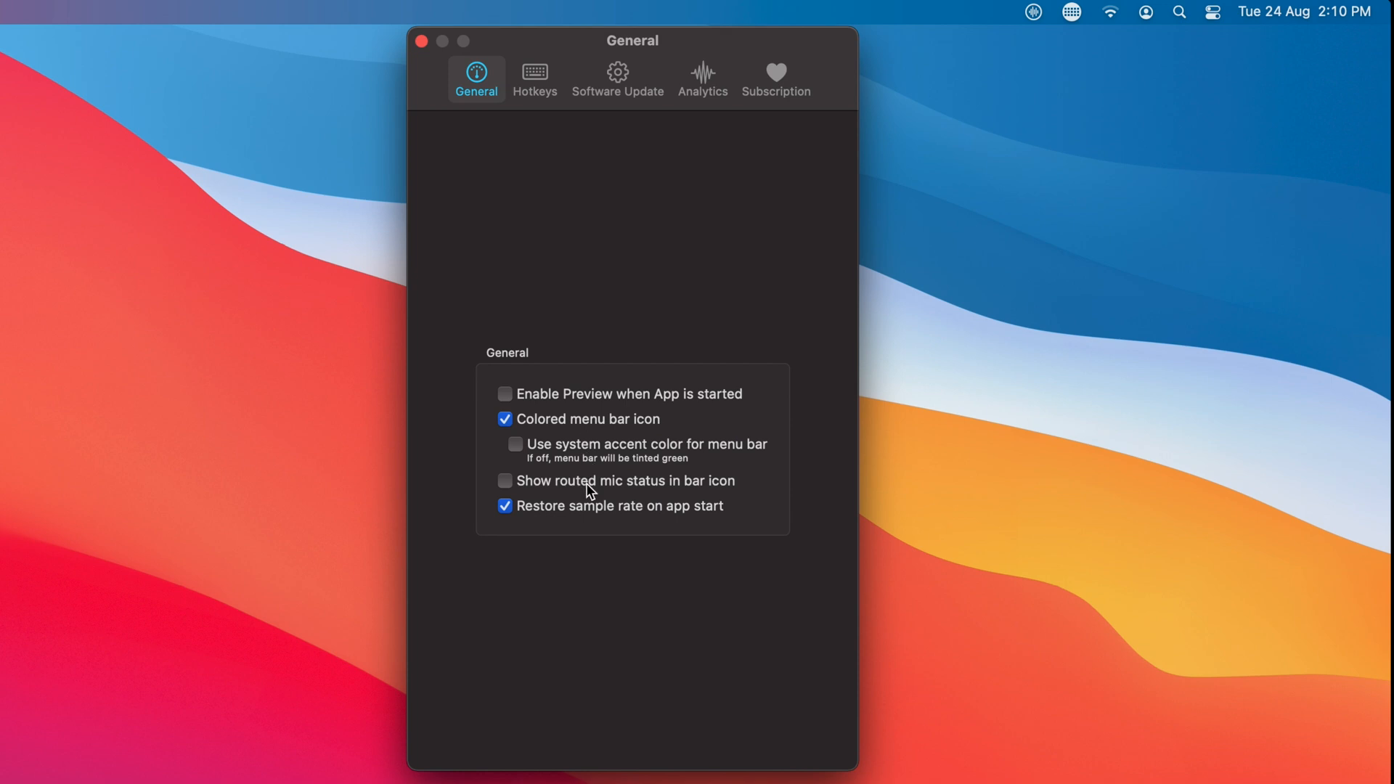
left_click(505, 480)
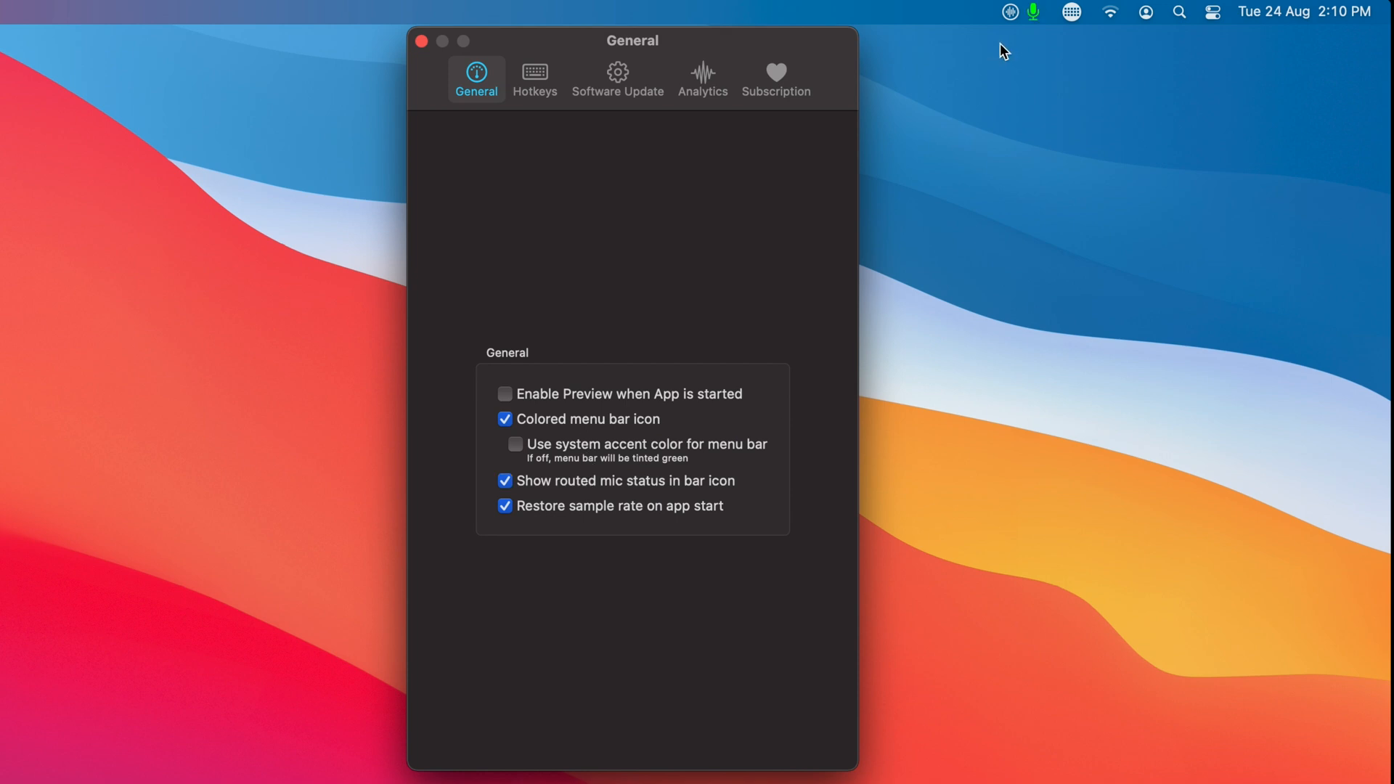
mouse_move(932, 223)
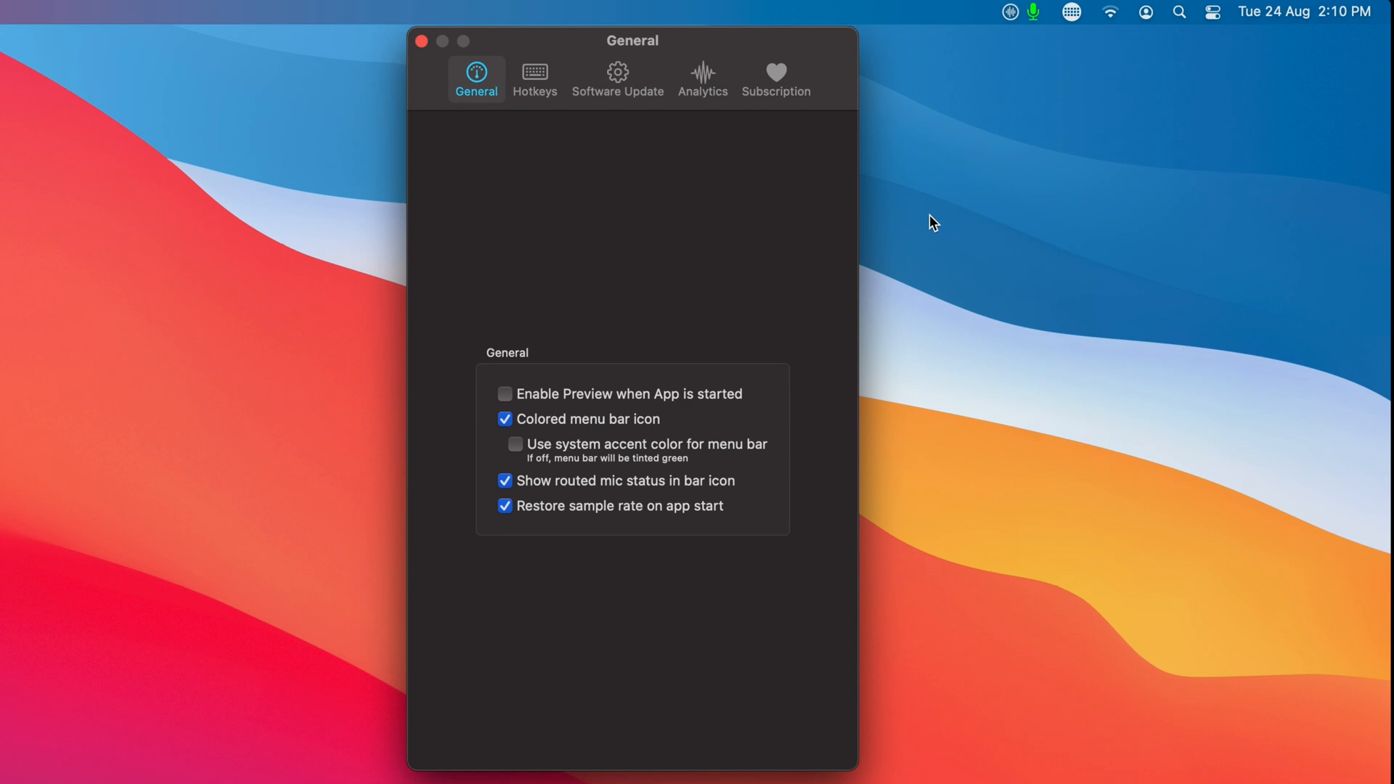
mouse_move(927, 221)
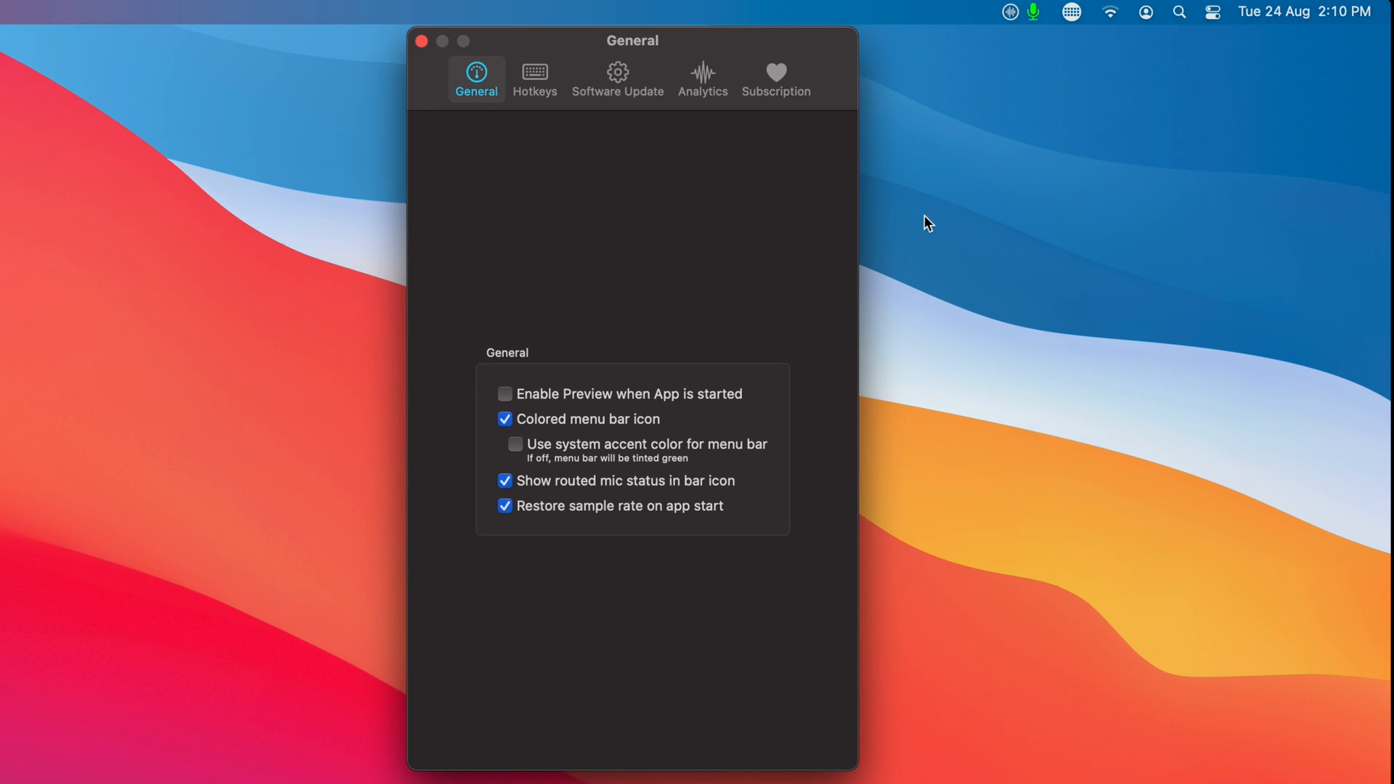
mouse_move(543, 118)
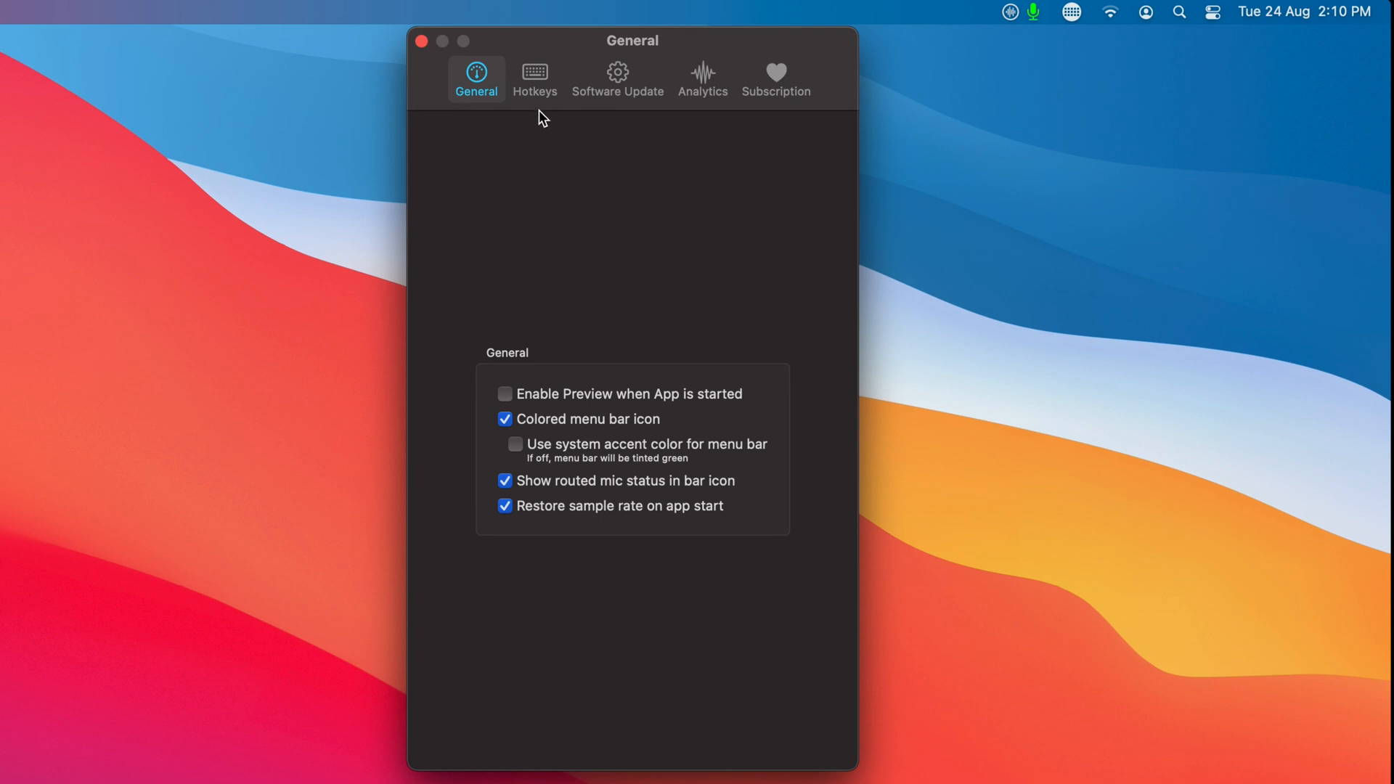
mouse_move(543, 133)
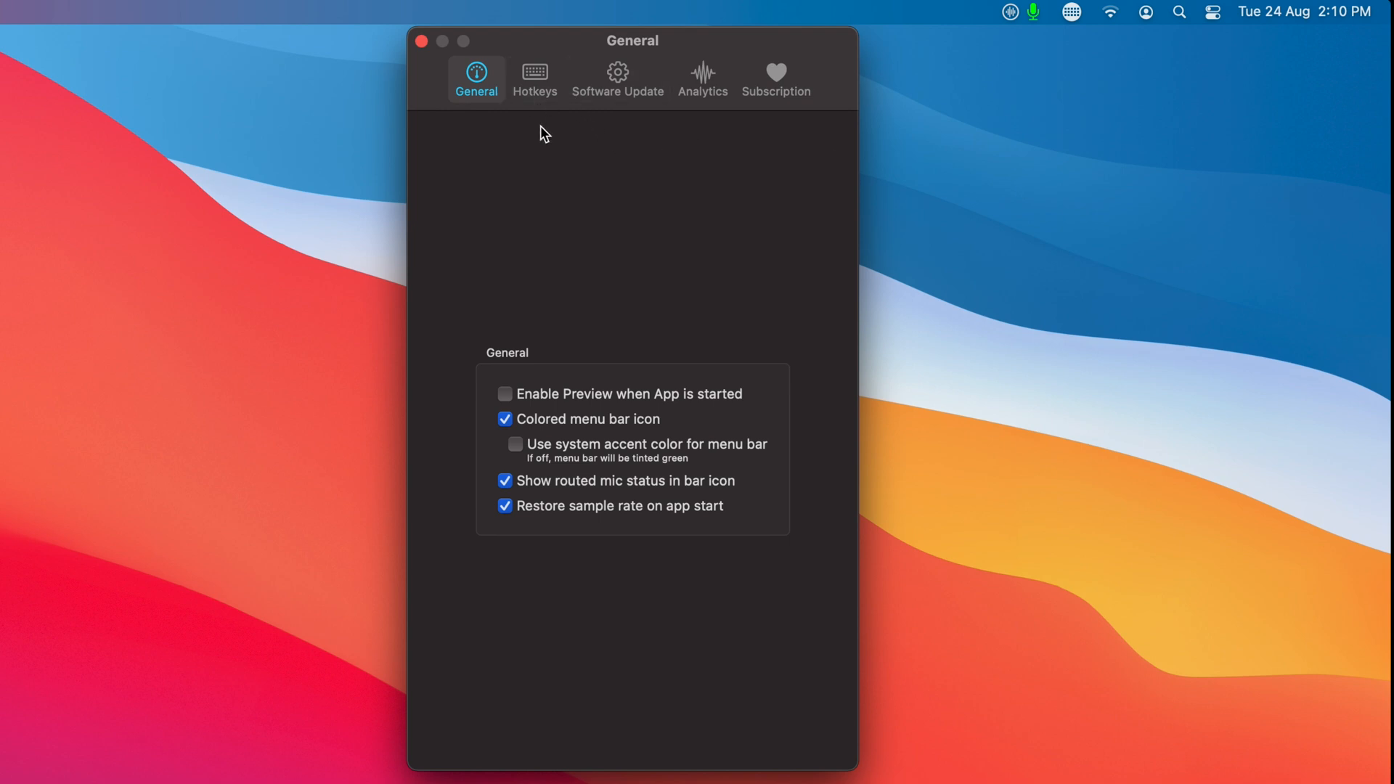
- On the Hotkeys tab, enable Use Push to Talk and record a push-to-talk shortcut (⇧⌘L)
left_click(534, 78)
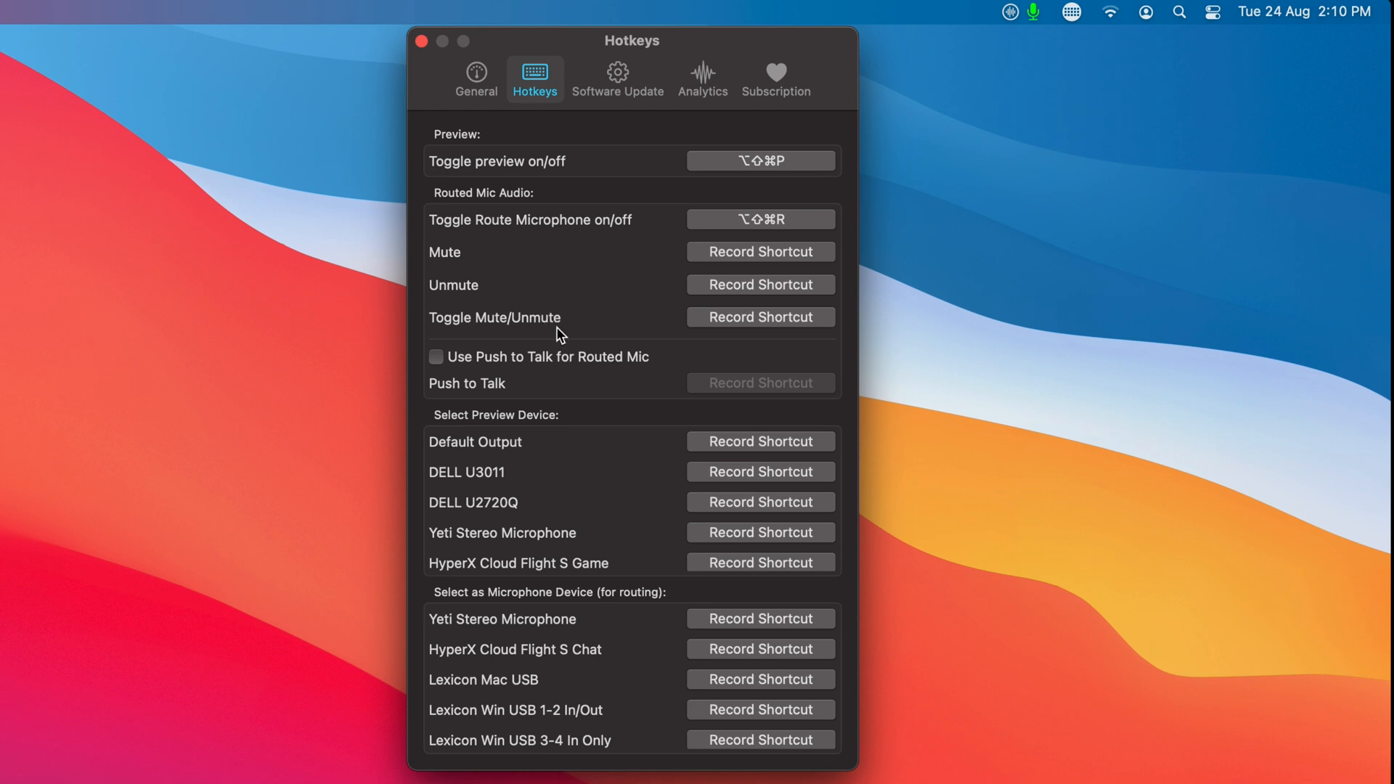
mouse_move(752, 309)
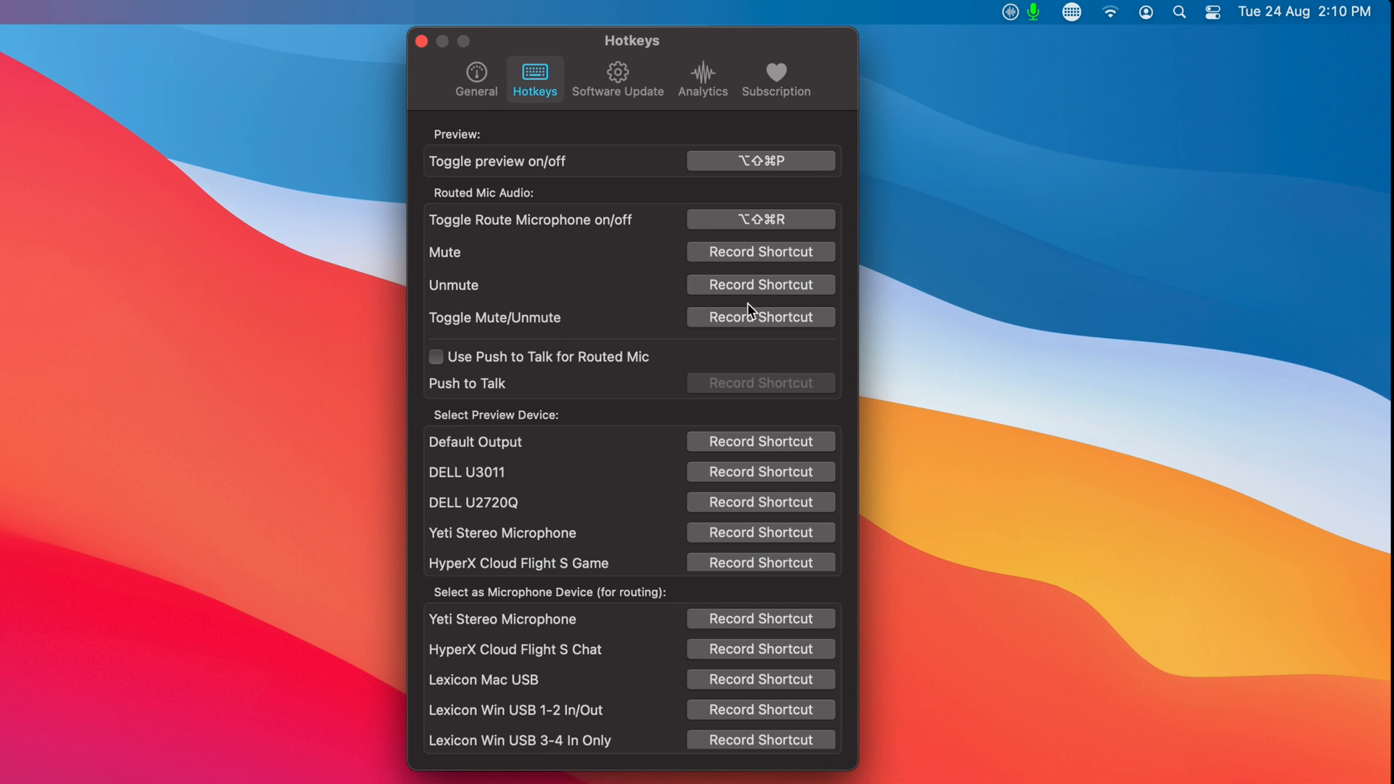
mouse_move(760, 317)
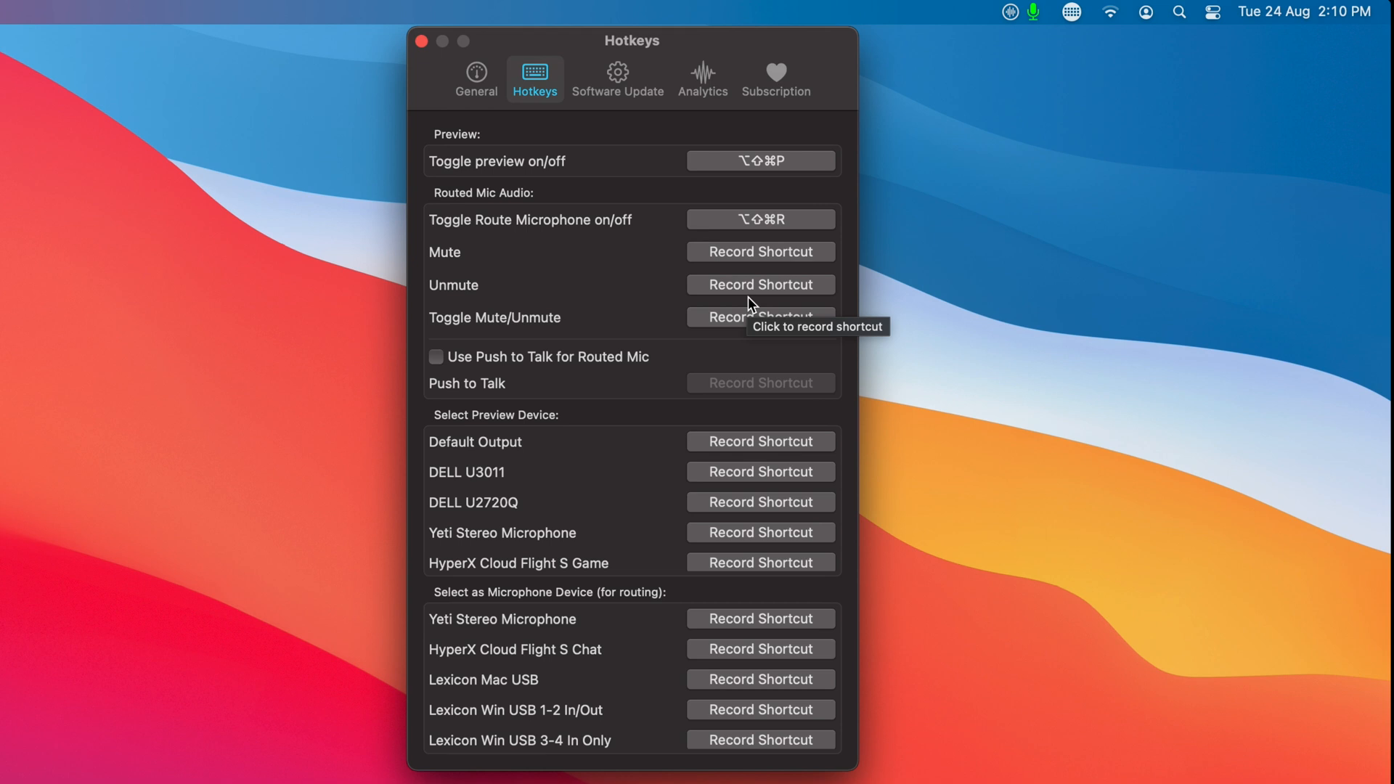
mouse_move(728, 266)
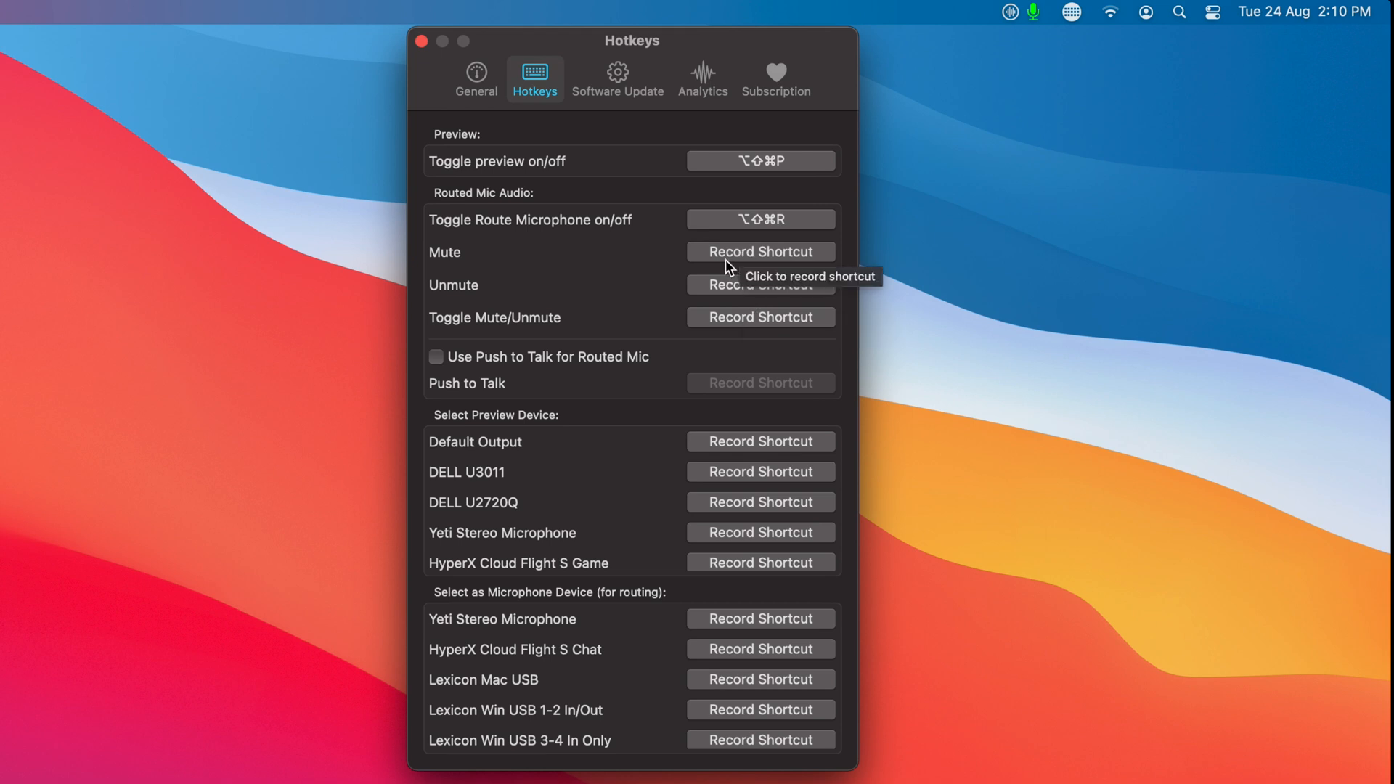
mouse_move(597, 304)
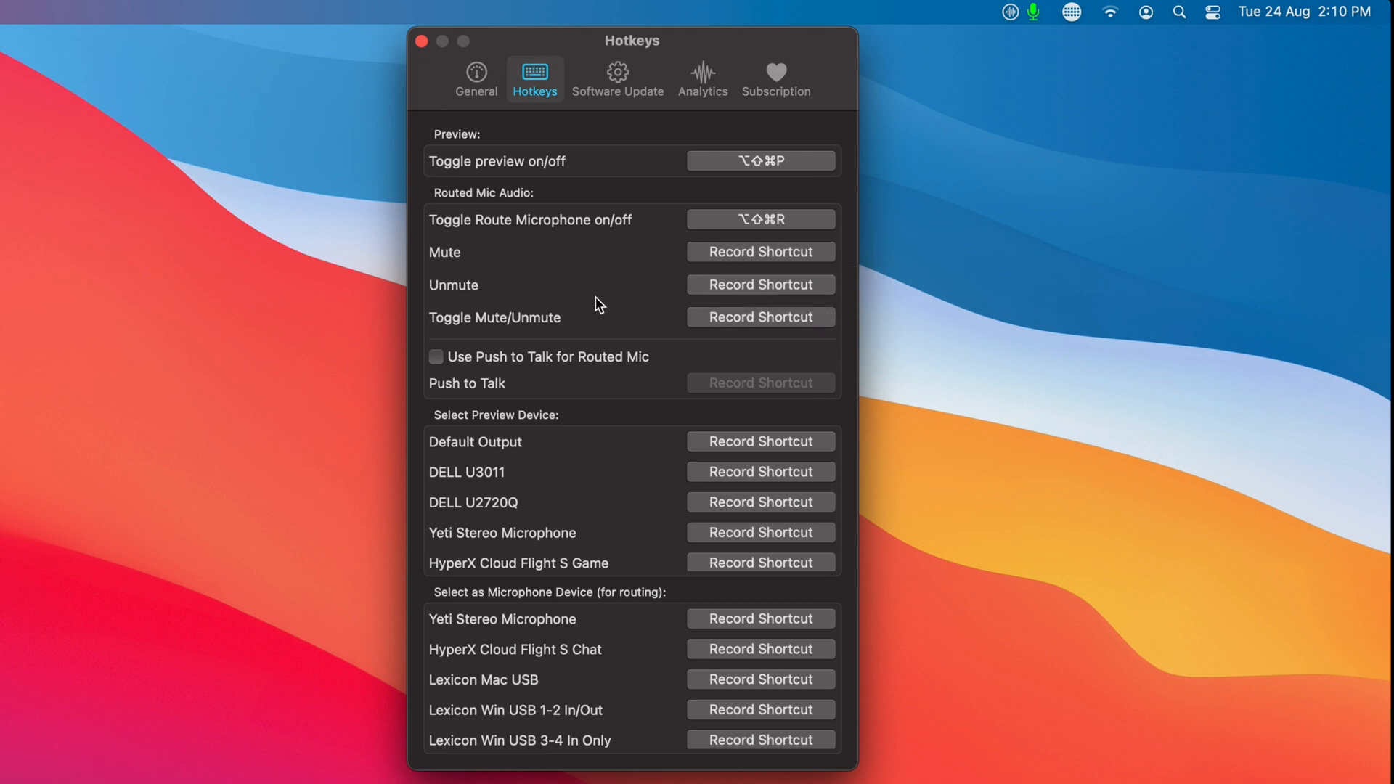
mouse_move(629, 348)
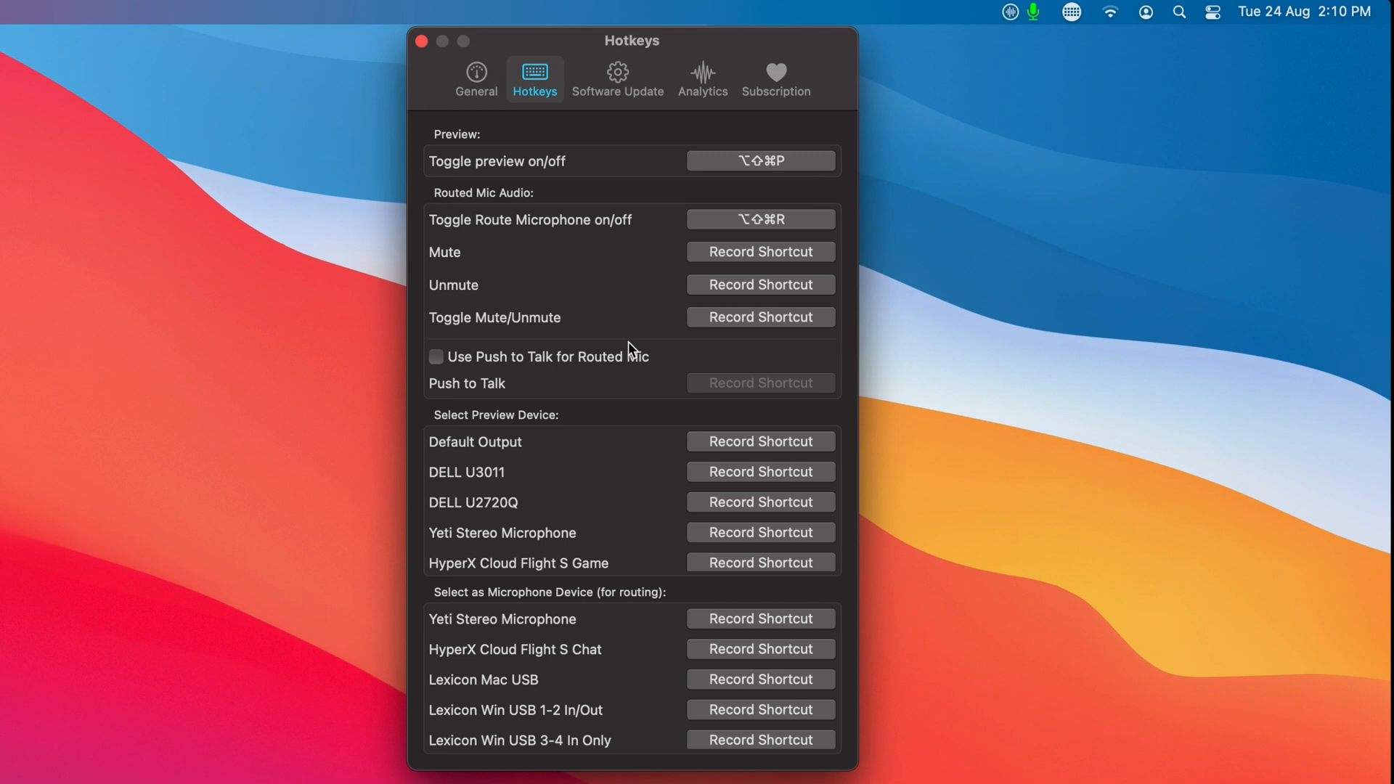
mouse_move(717, 346)
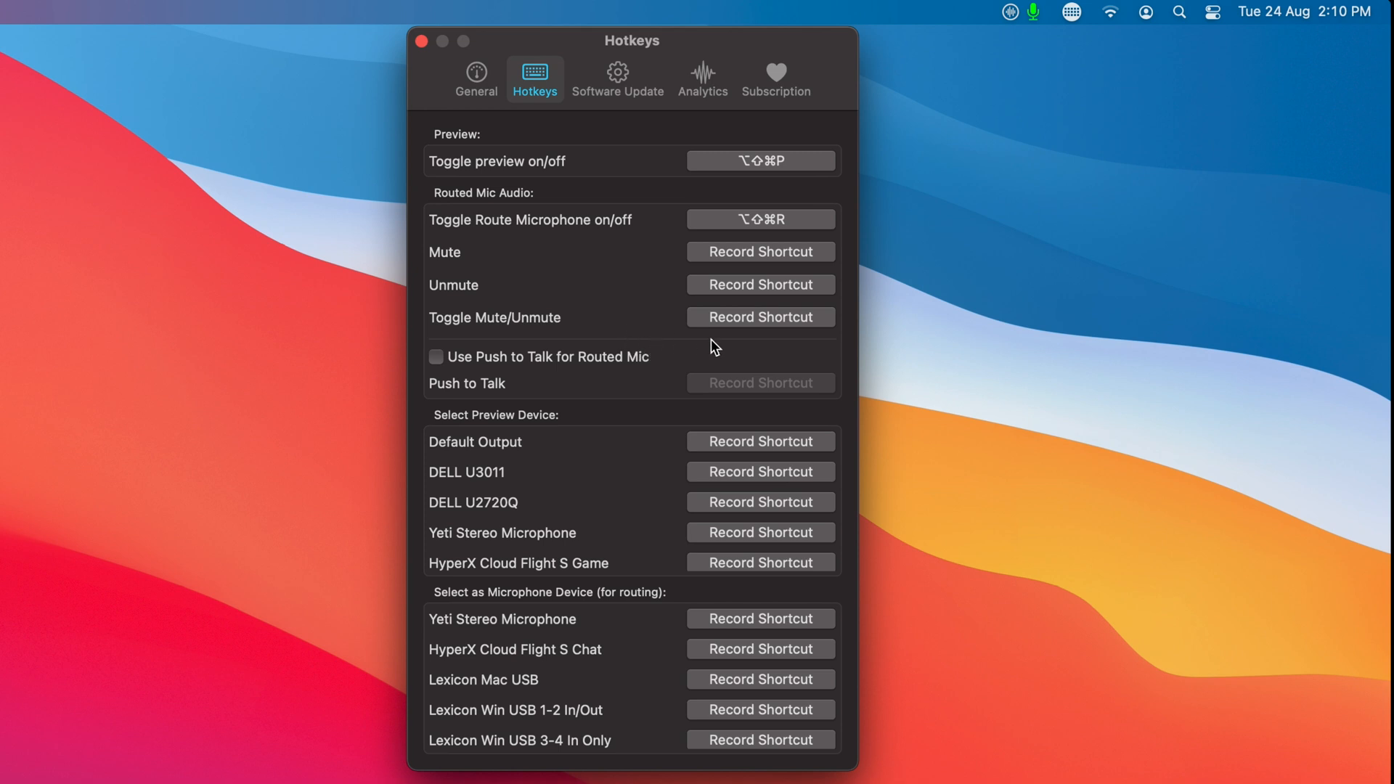
mouse_move(638, 349)
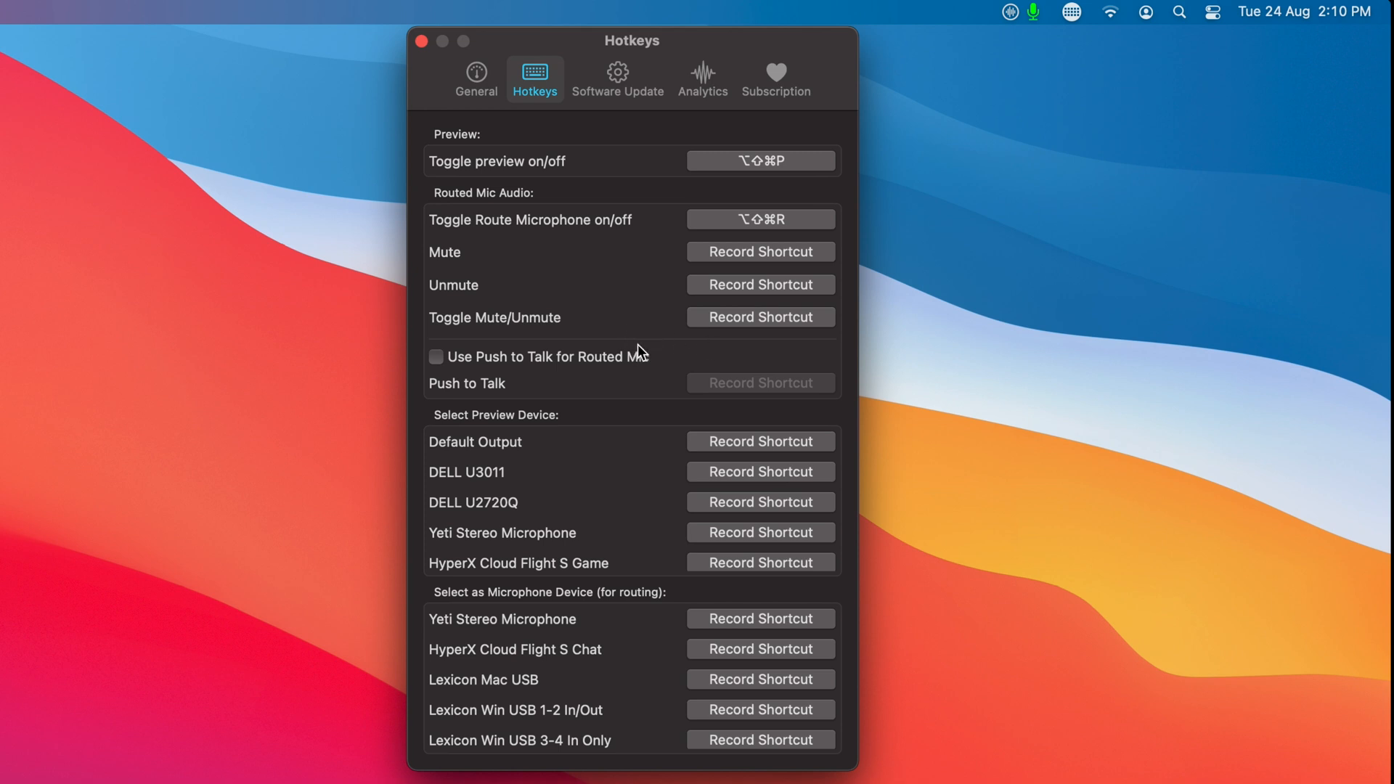
mouse_move(562, 336)
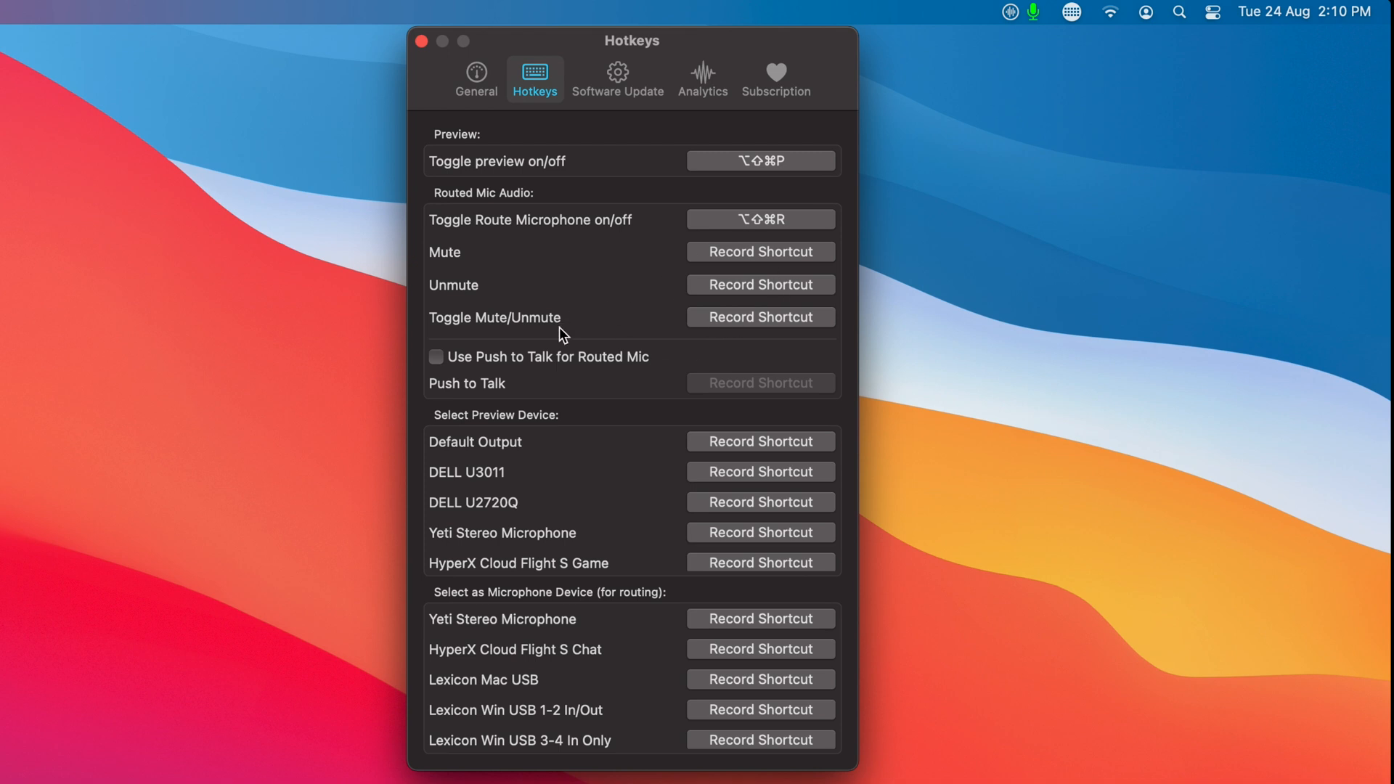
mouse_move(565, 335)
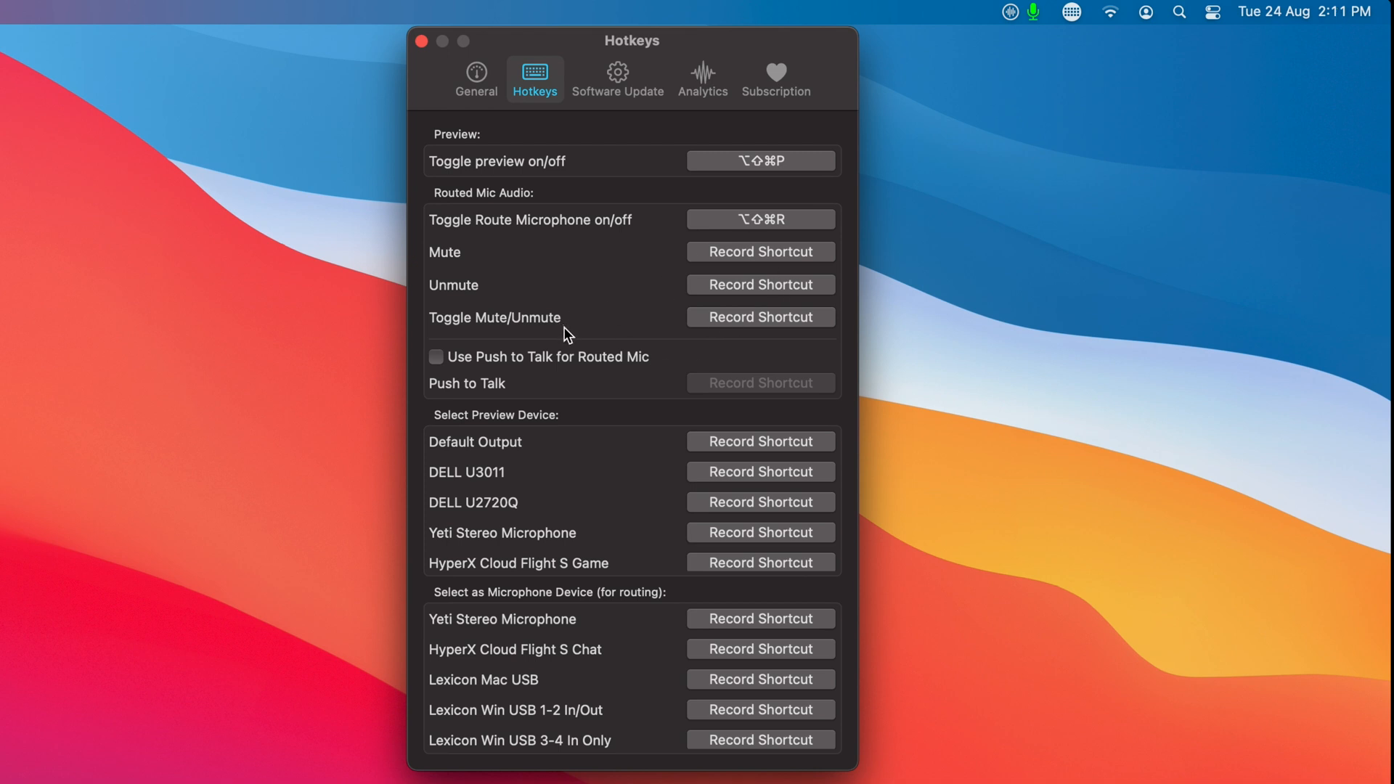
mouse_move(558, 337)
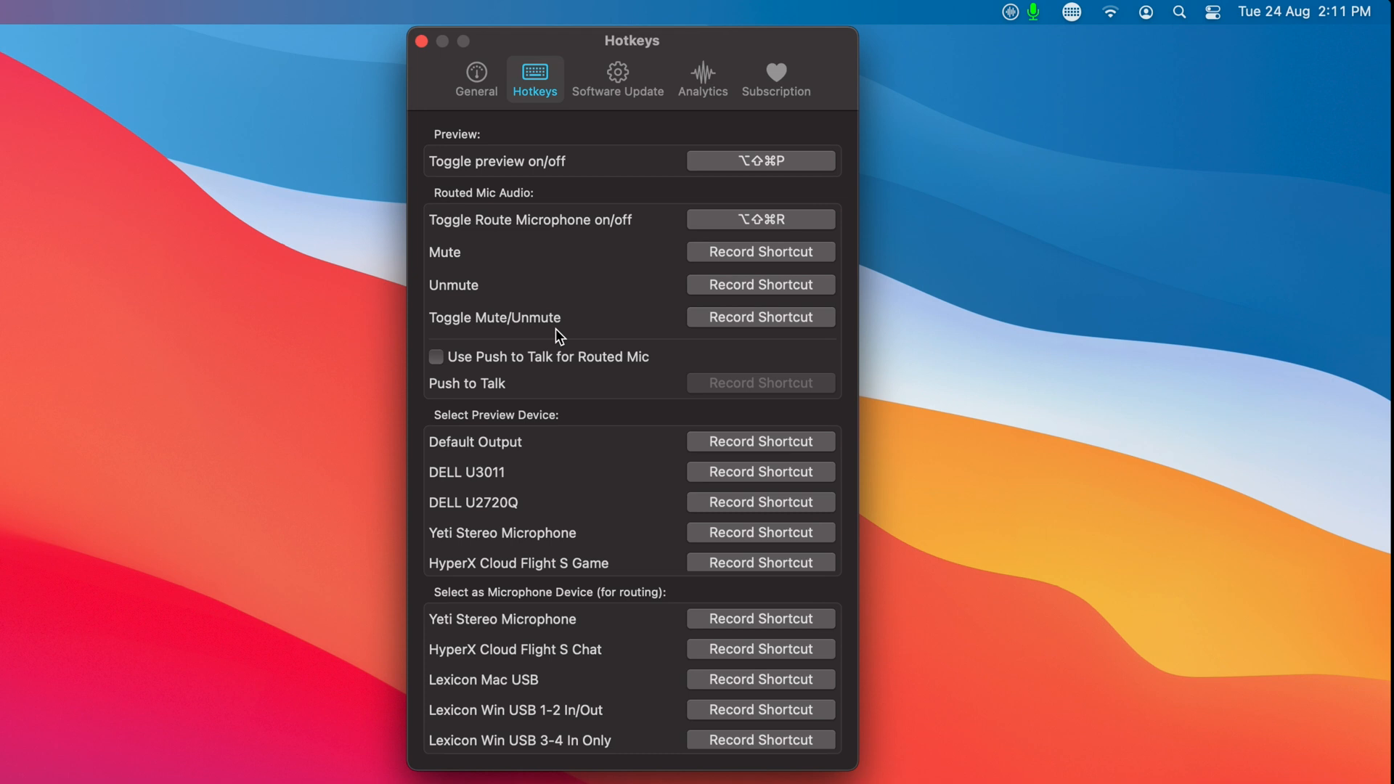
mouse_move(566, 336)
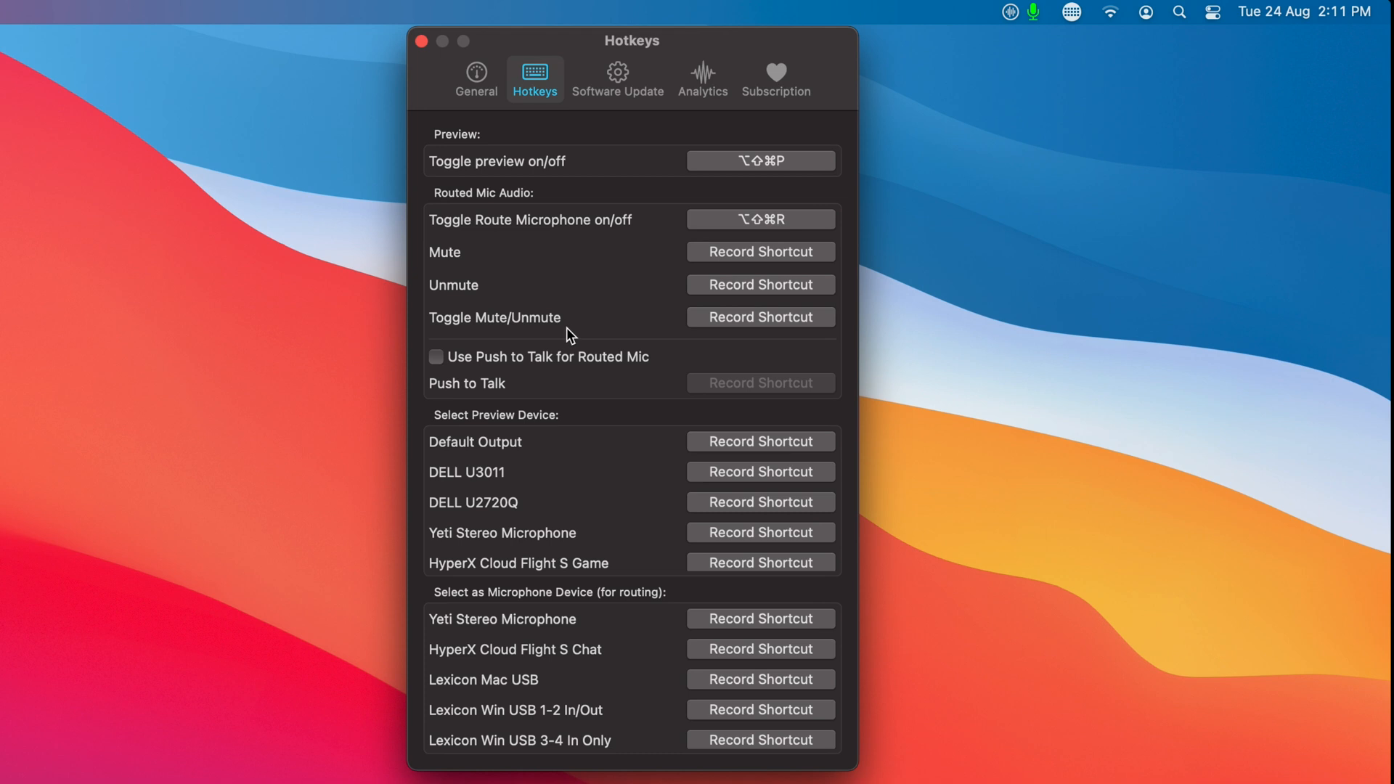
mouse_move(591, 330)
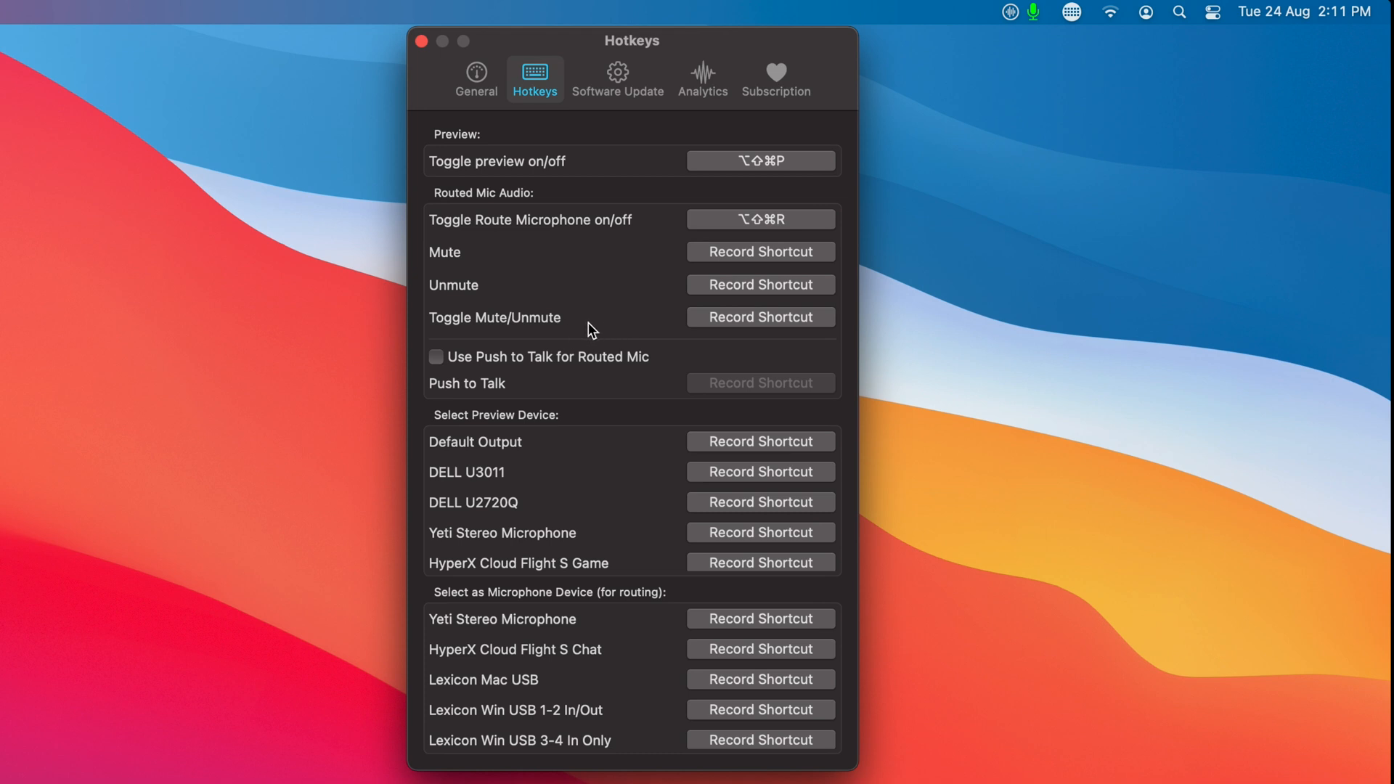
mouse_move(585, 336)
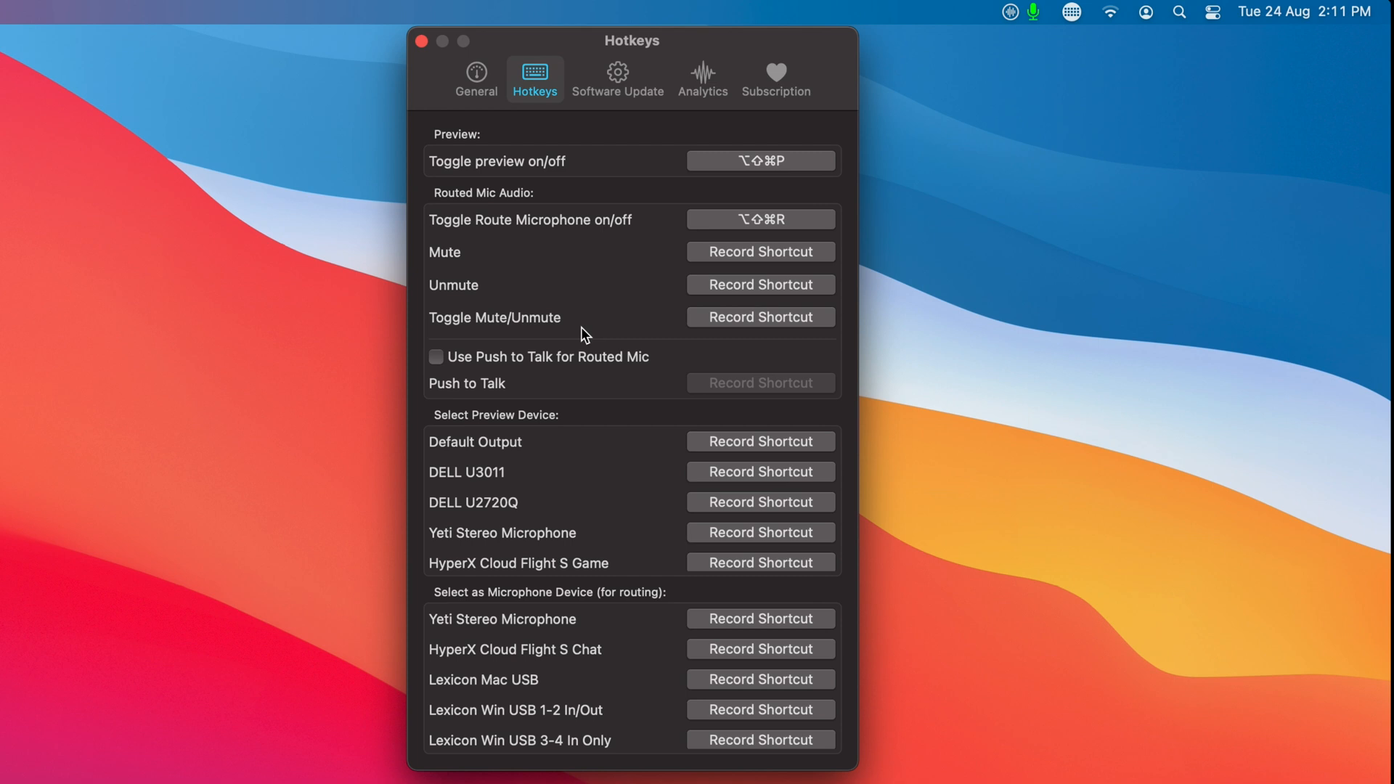
mouse_move(505, 364)
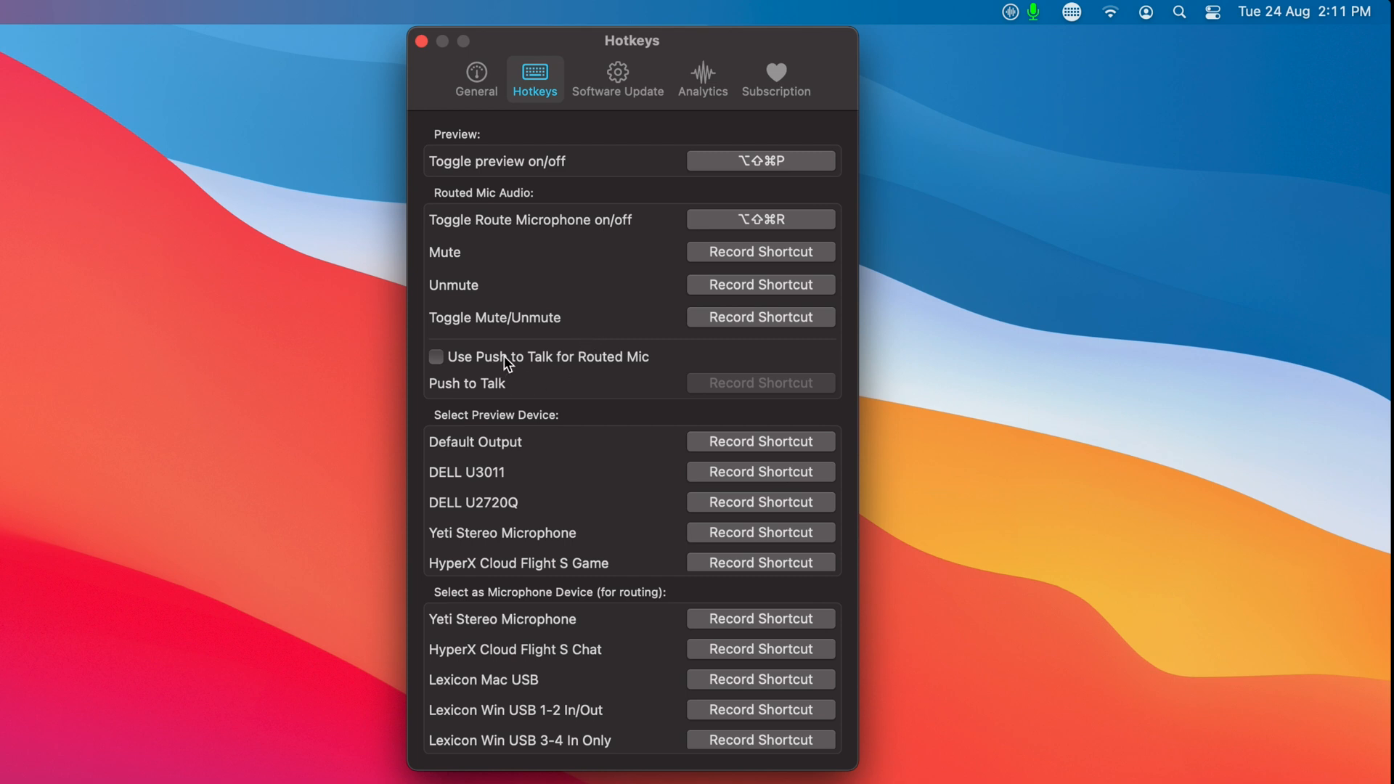
left_click(435, 357)
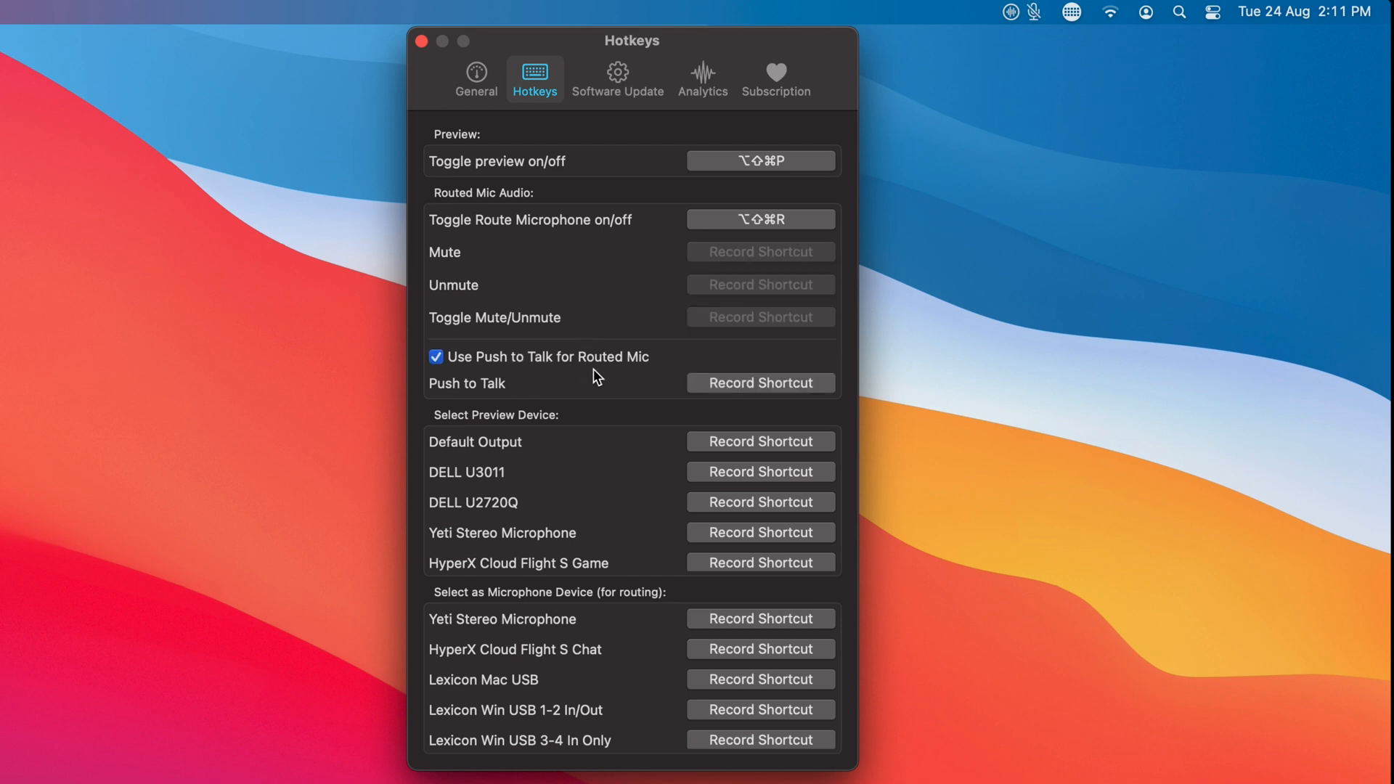
left_click(760, 383)
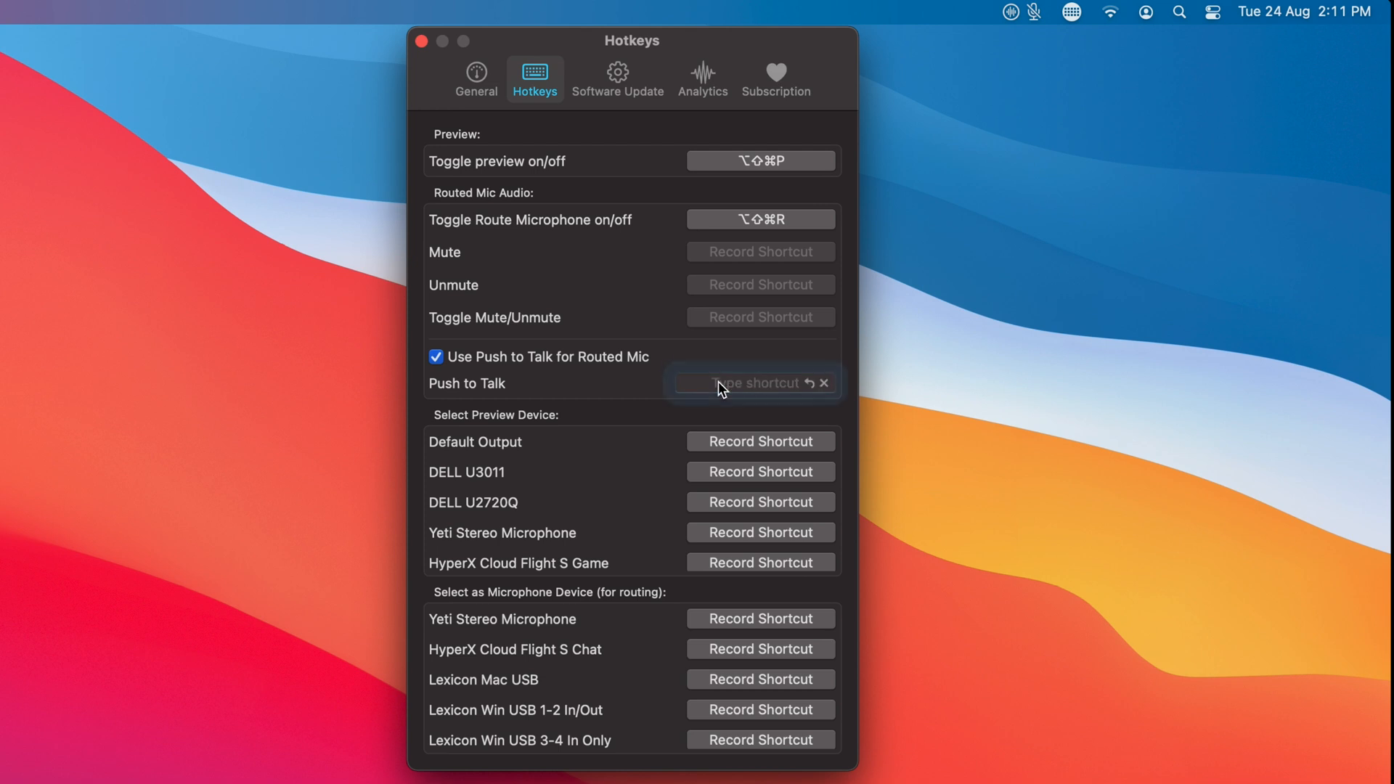
left_click(752, 383)
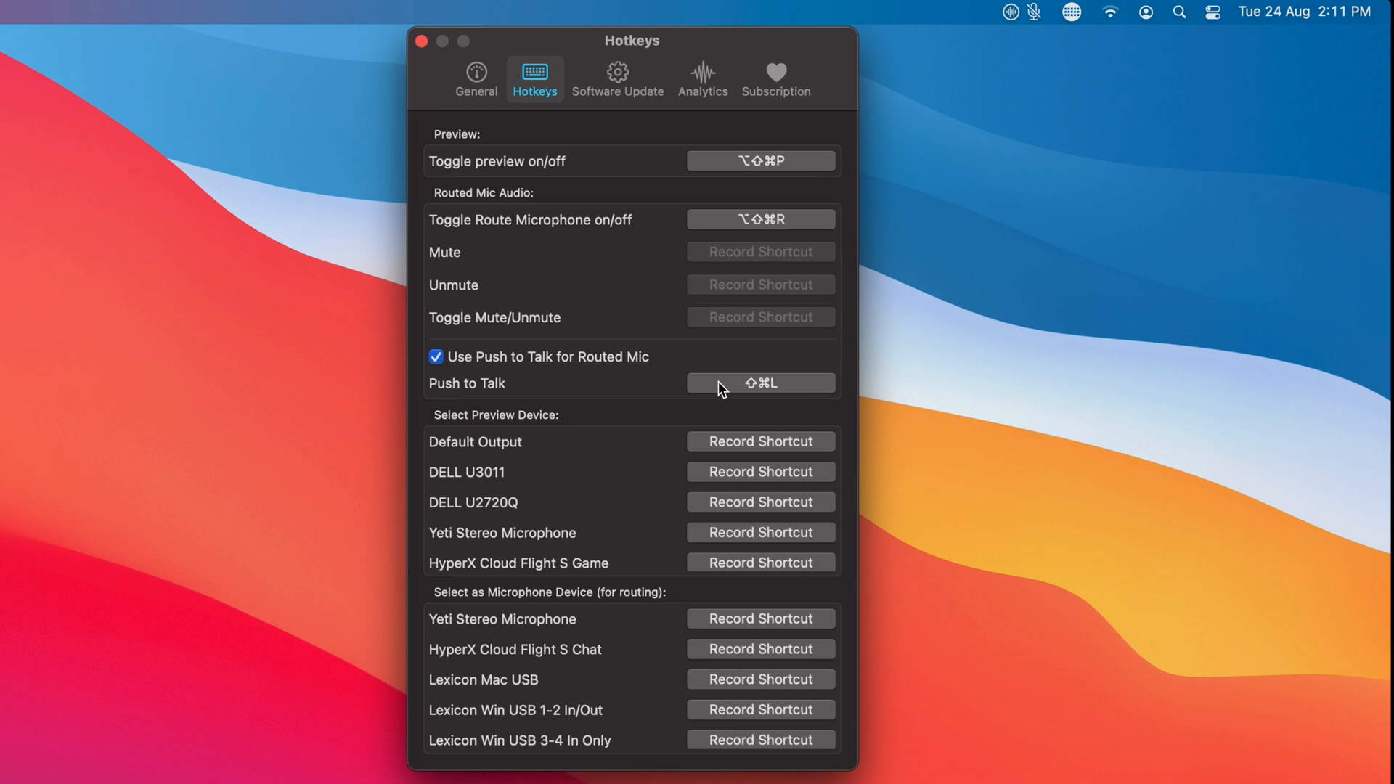
- Turn push to talk off, record ⇧⌘M for Toggle Mute/Unmute, and close preferences
left_click(436, 356)
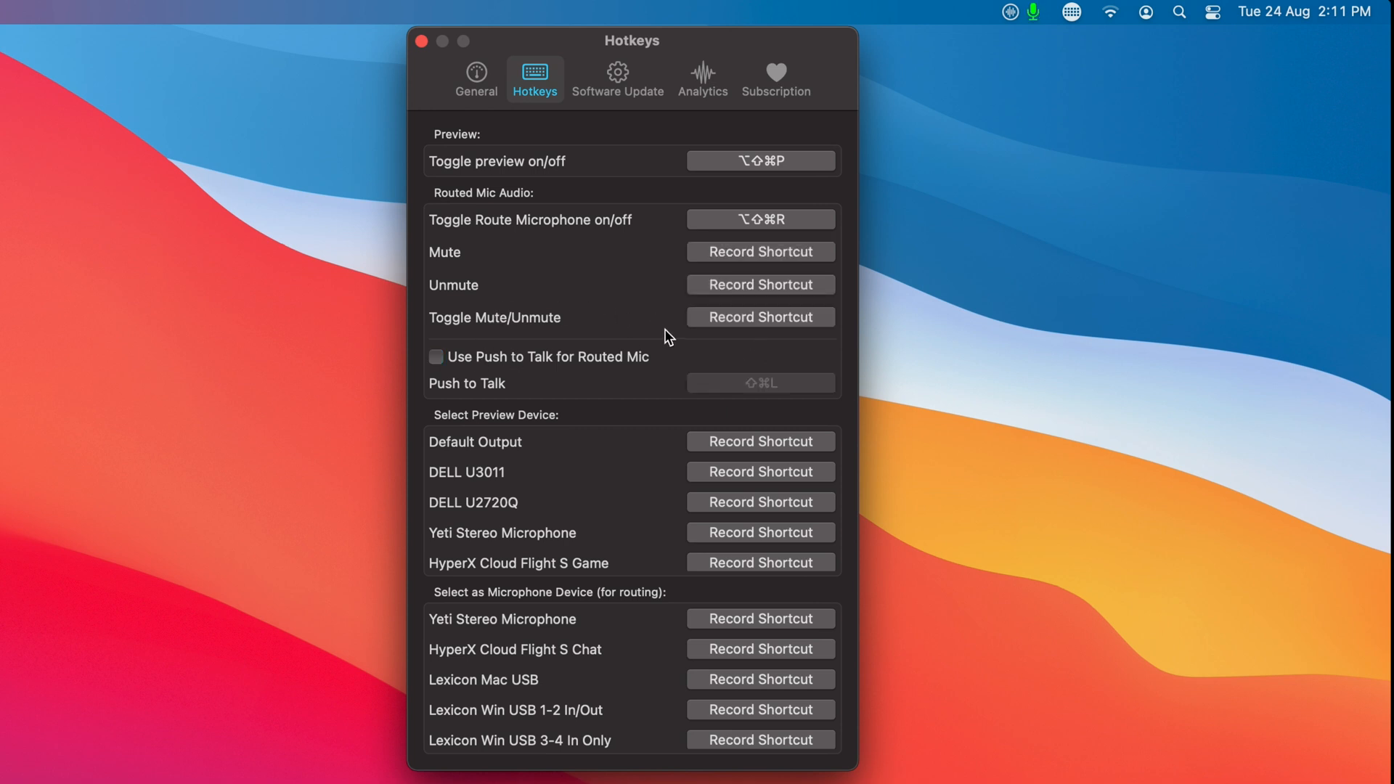
left_click(760, 318)
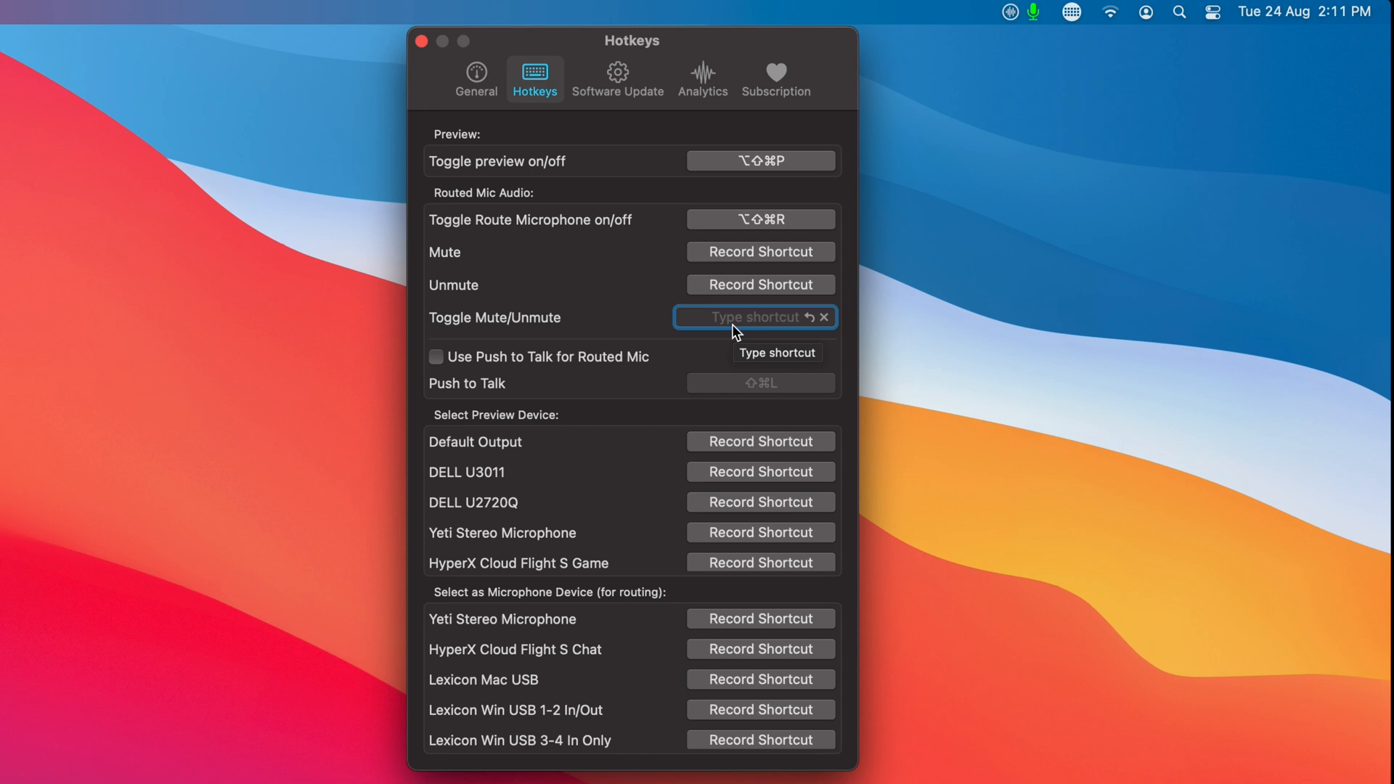
key("shift+cmd+m")
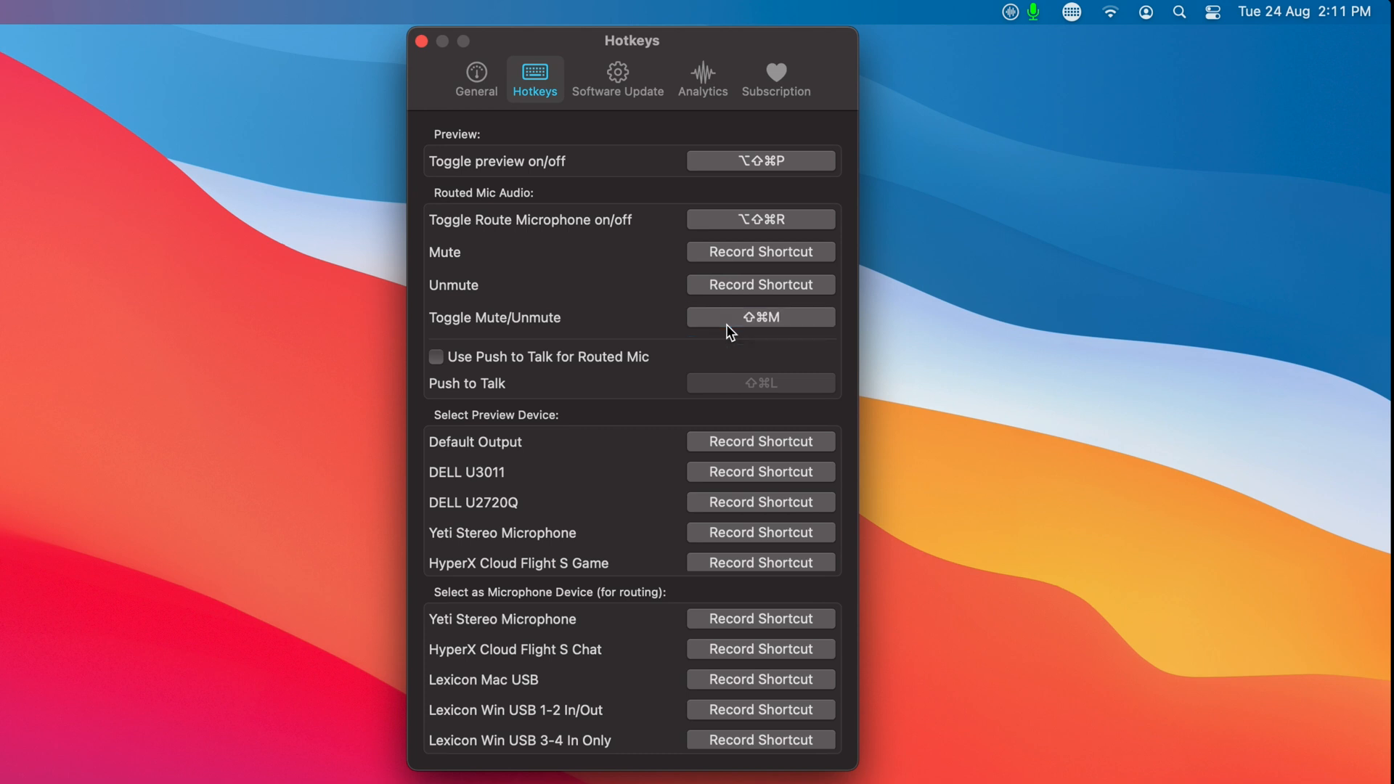
mouse_move(525, 312)
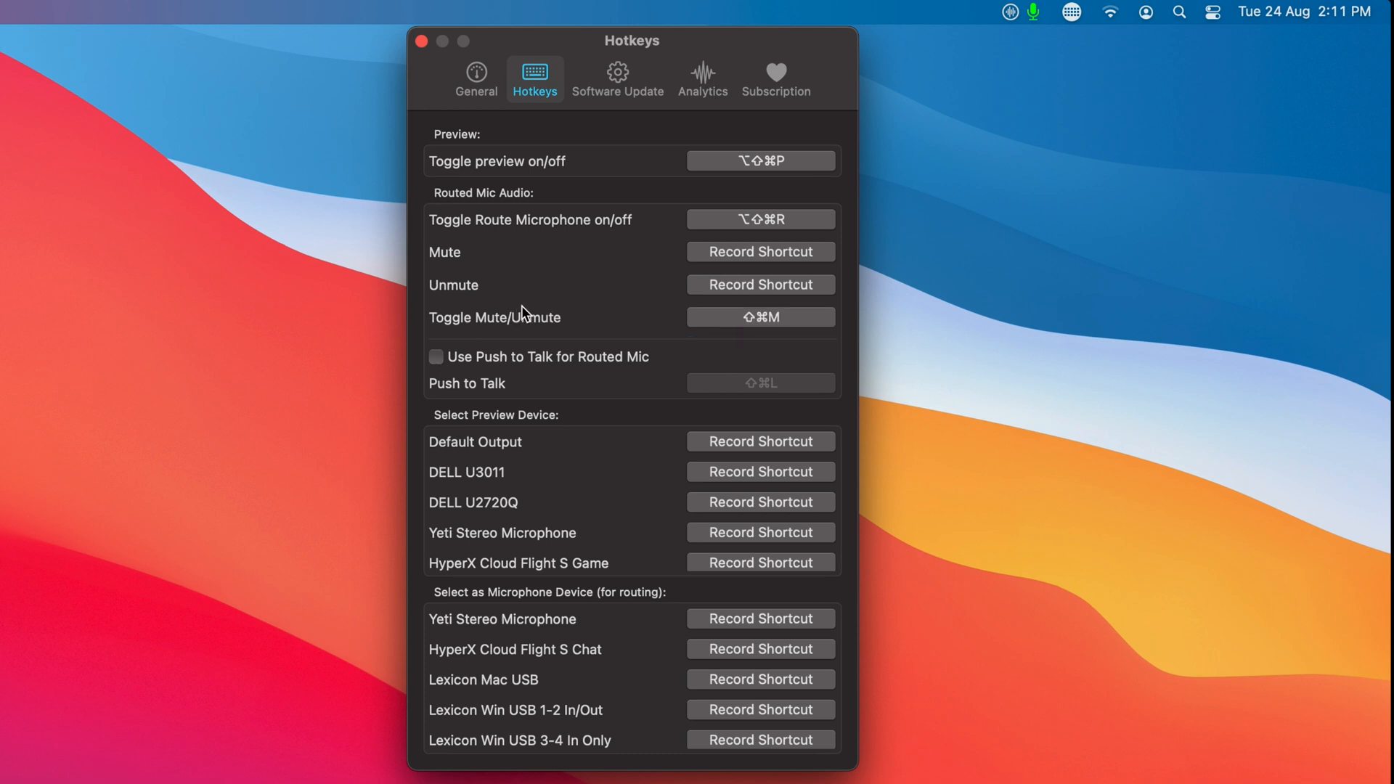
mouse_move(420, 40)
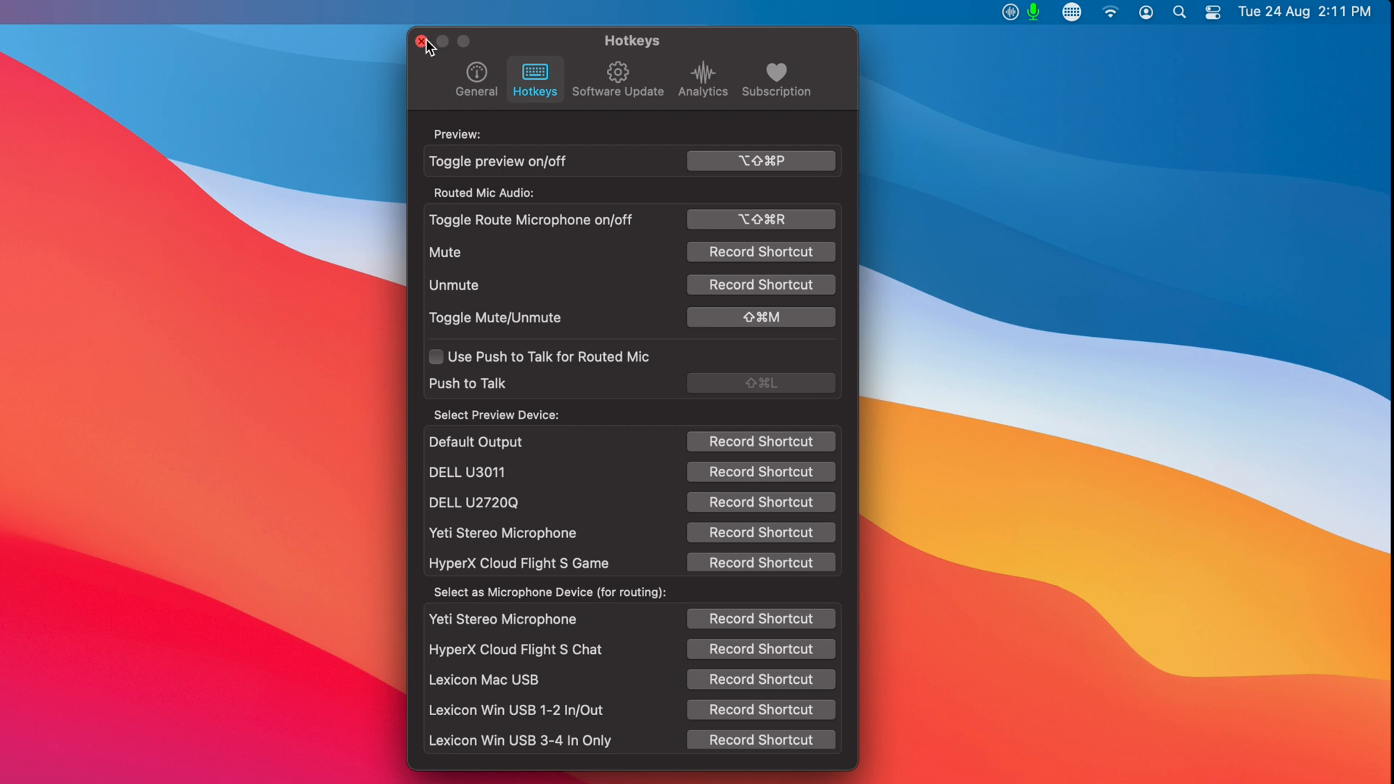
mouse_move(494, 349)
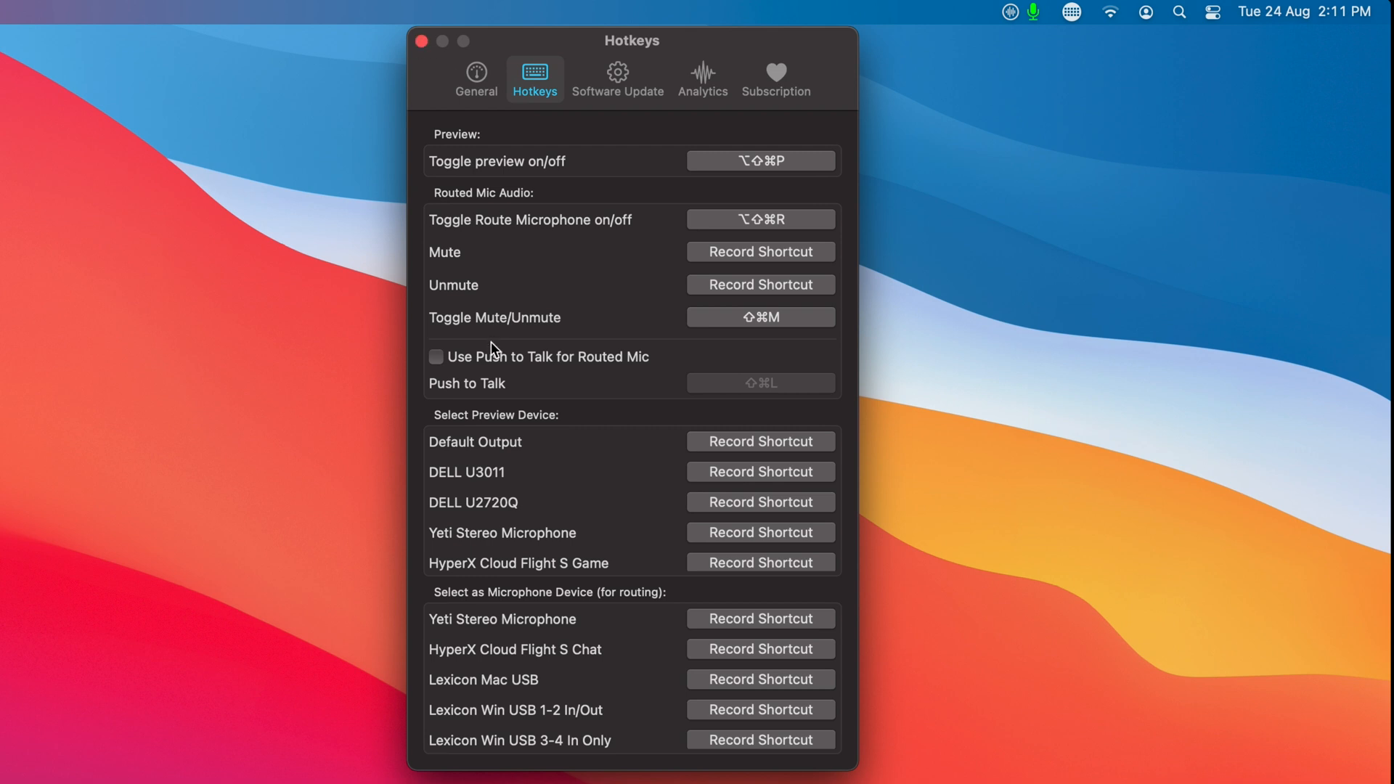
mouse_move(554, 372)
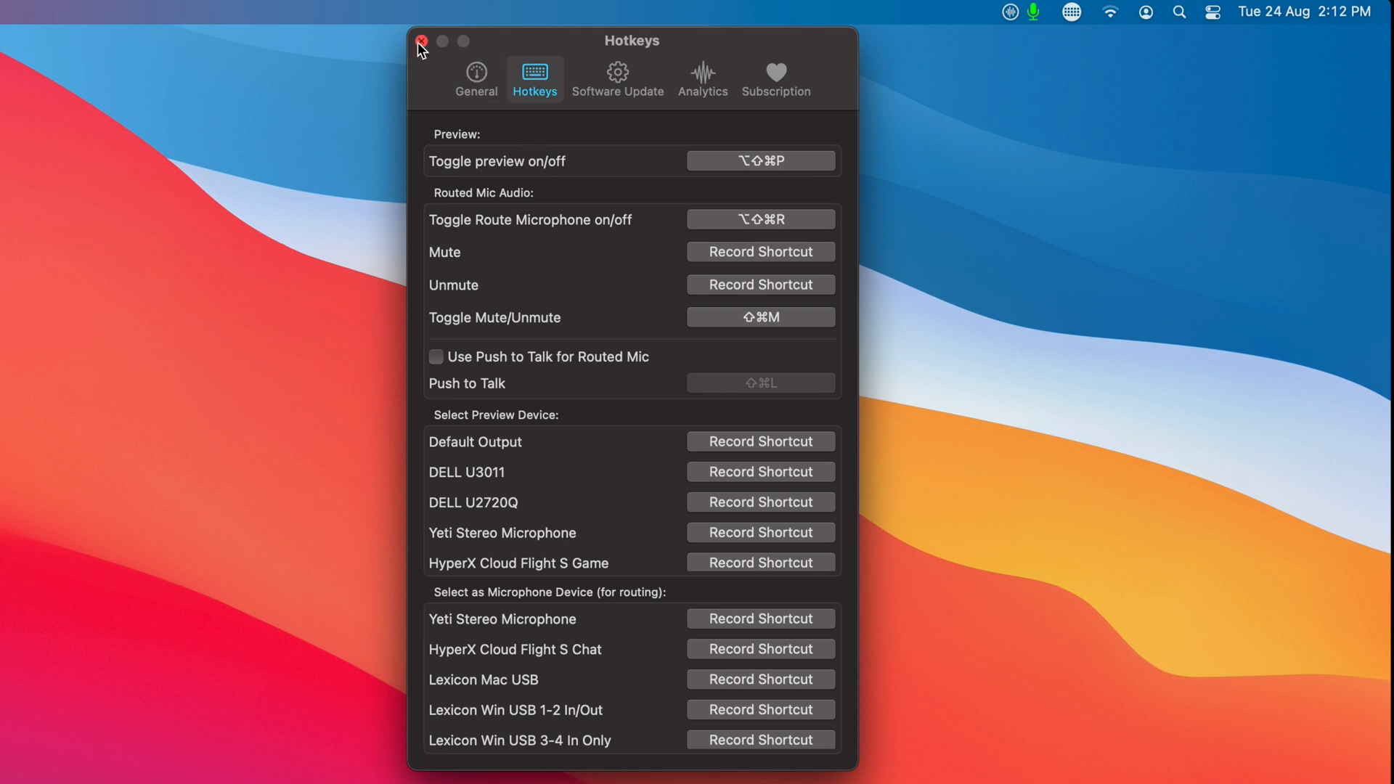
left_click(421, 42)
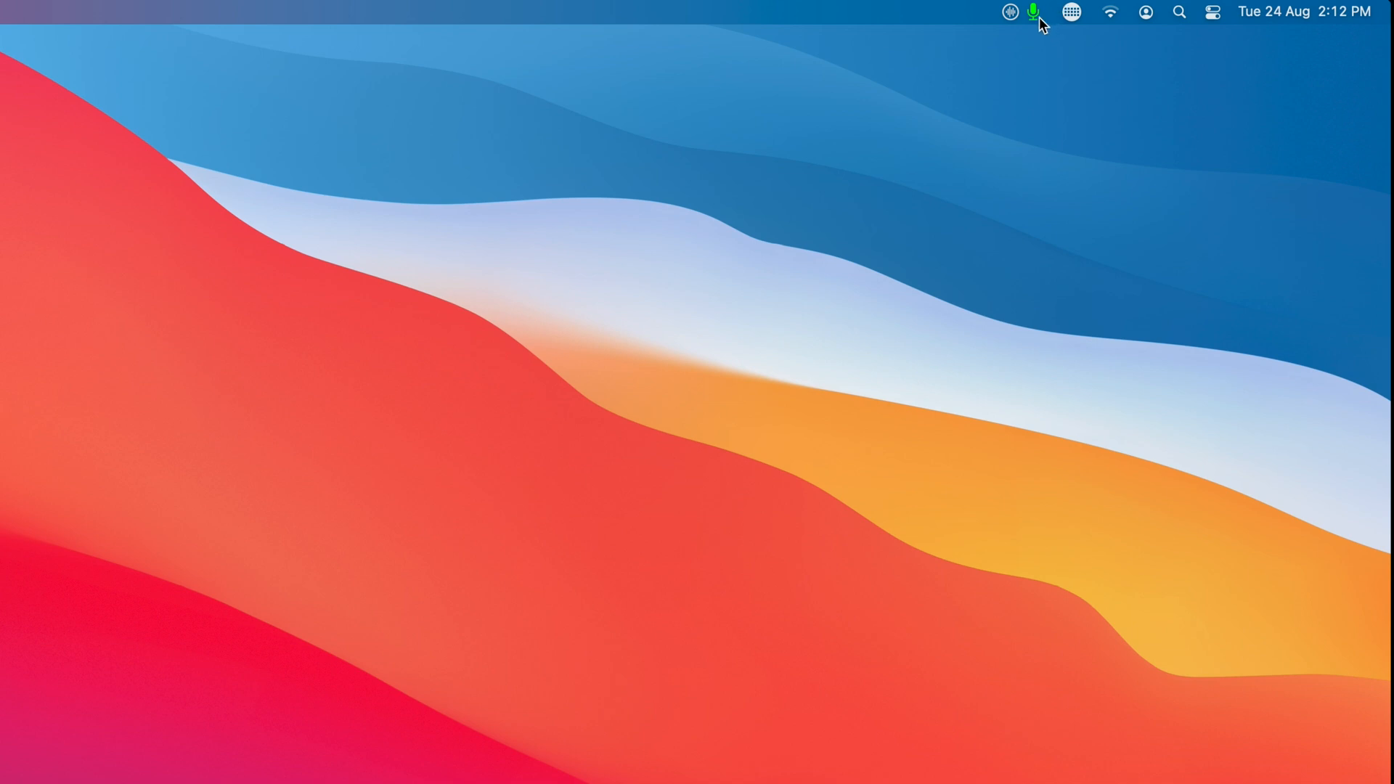
mouse_move(1041, 42)
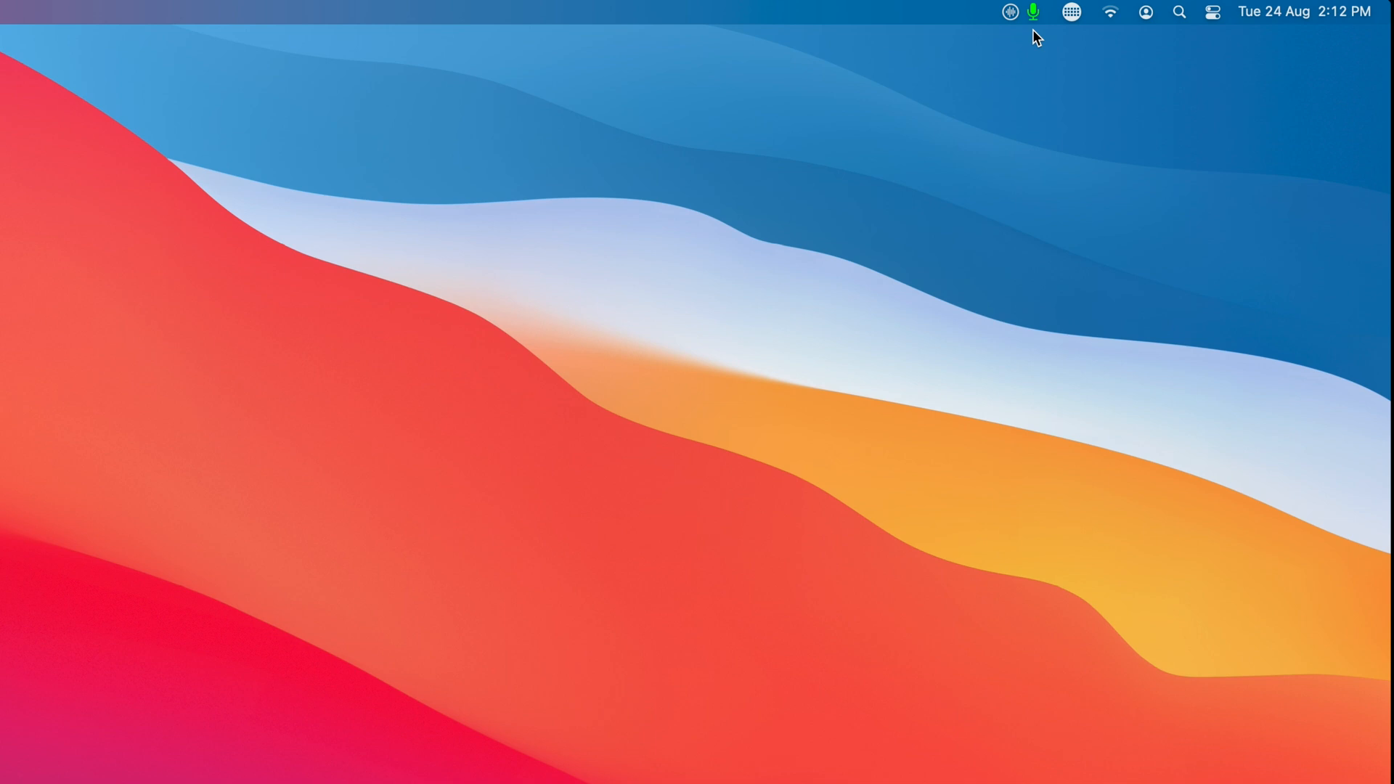
- Route the microphone into SWB Audio Capture, then toggle Mute on and off in the popover
left_click(1033, 12)
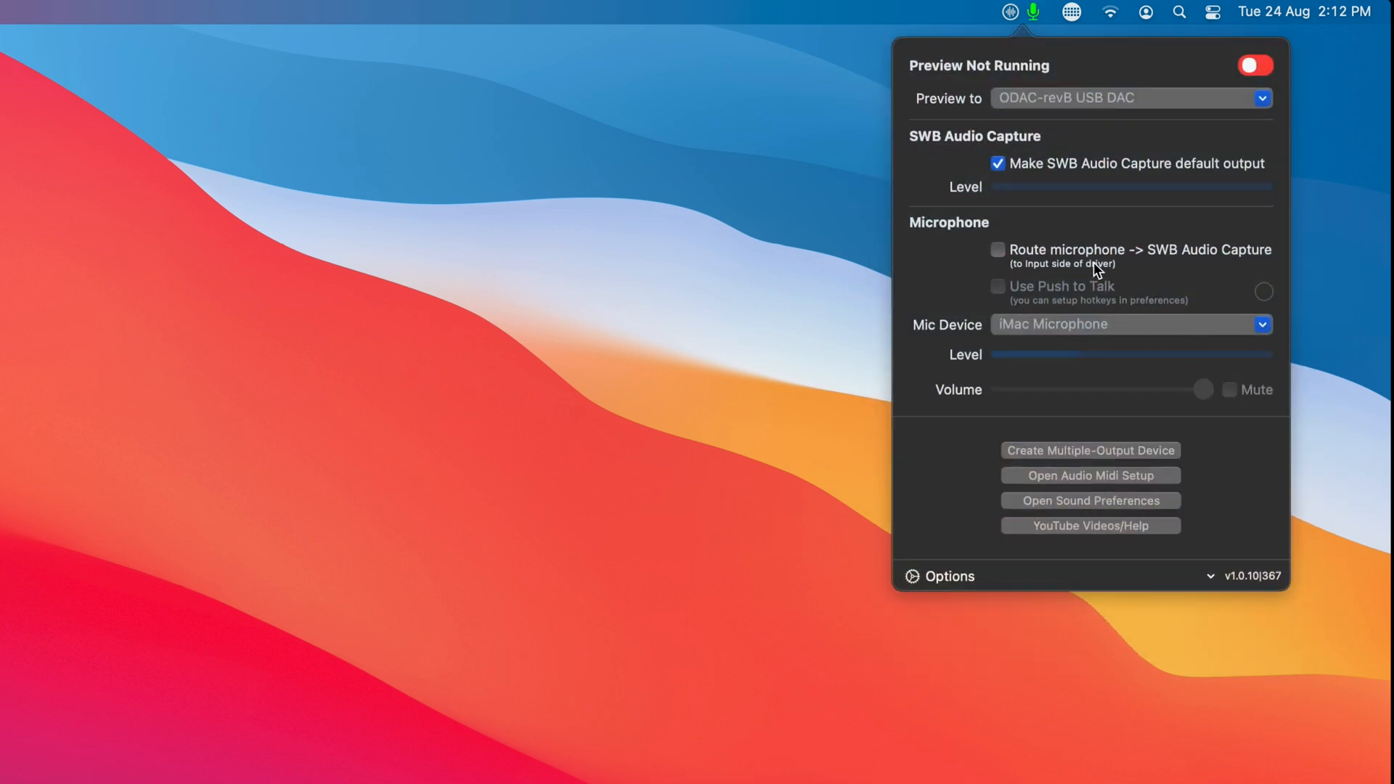
left_click(997, 250)
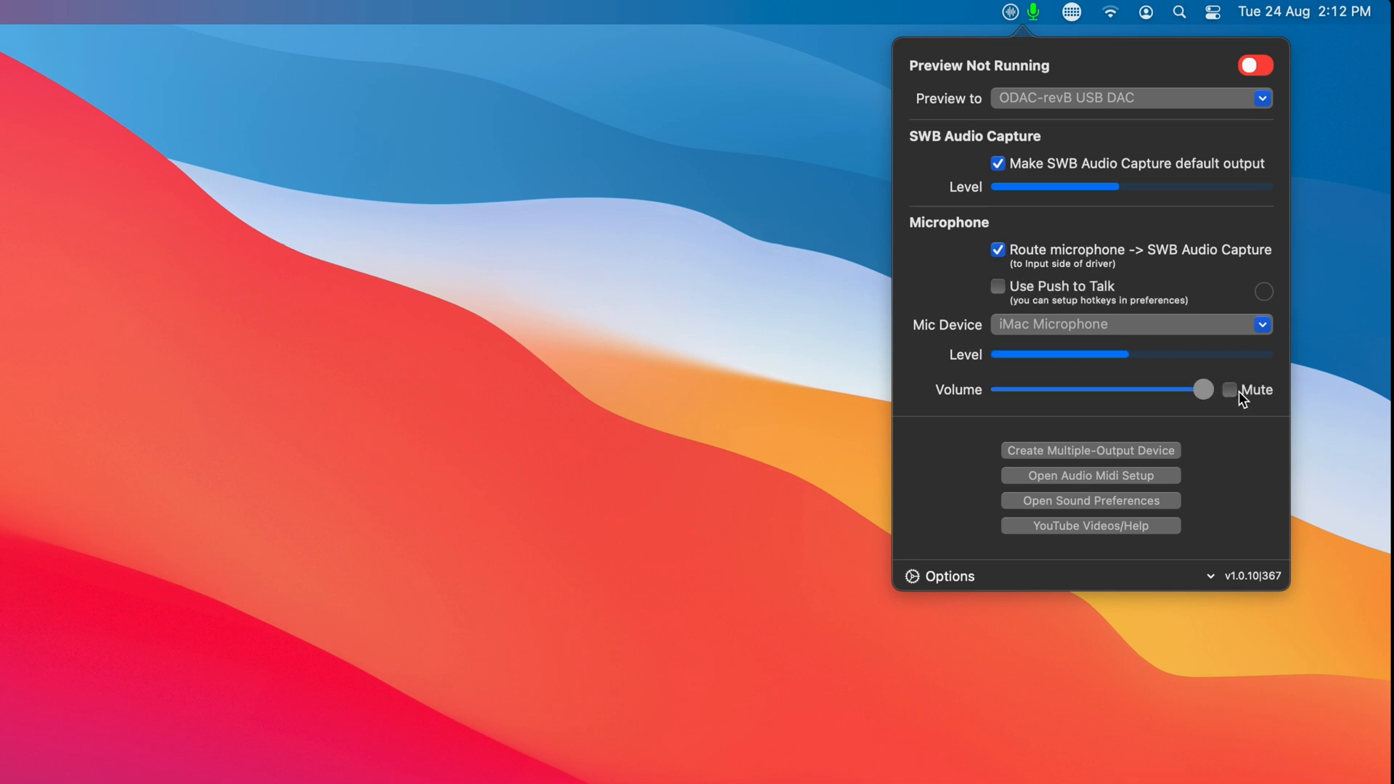
left_click(1229, 389)
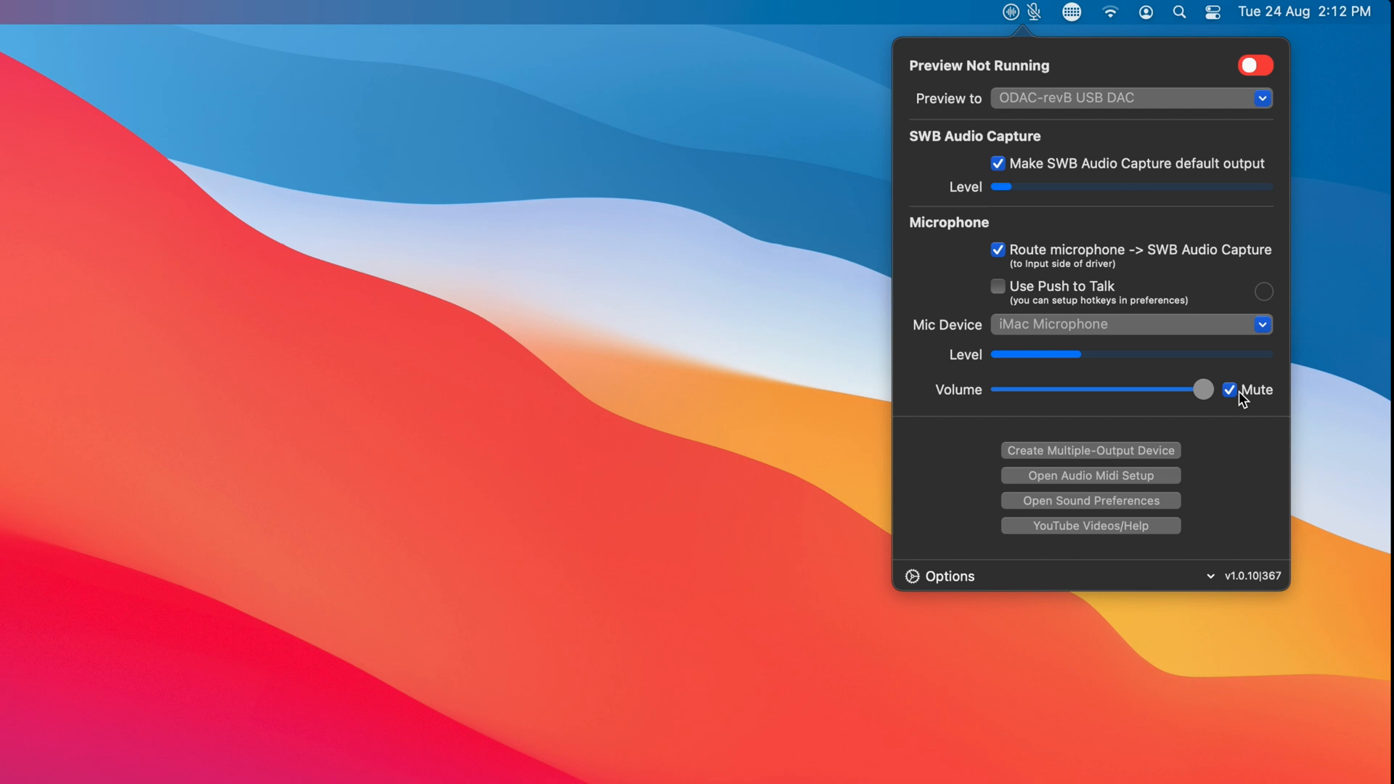
left_click(1229, 389)
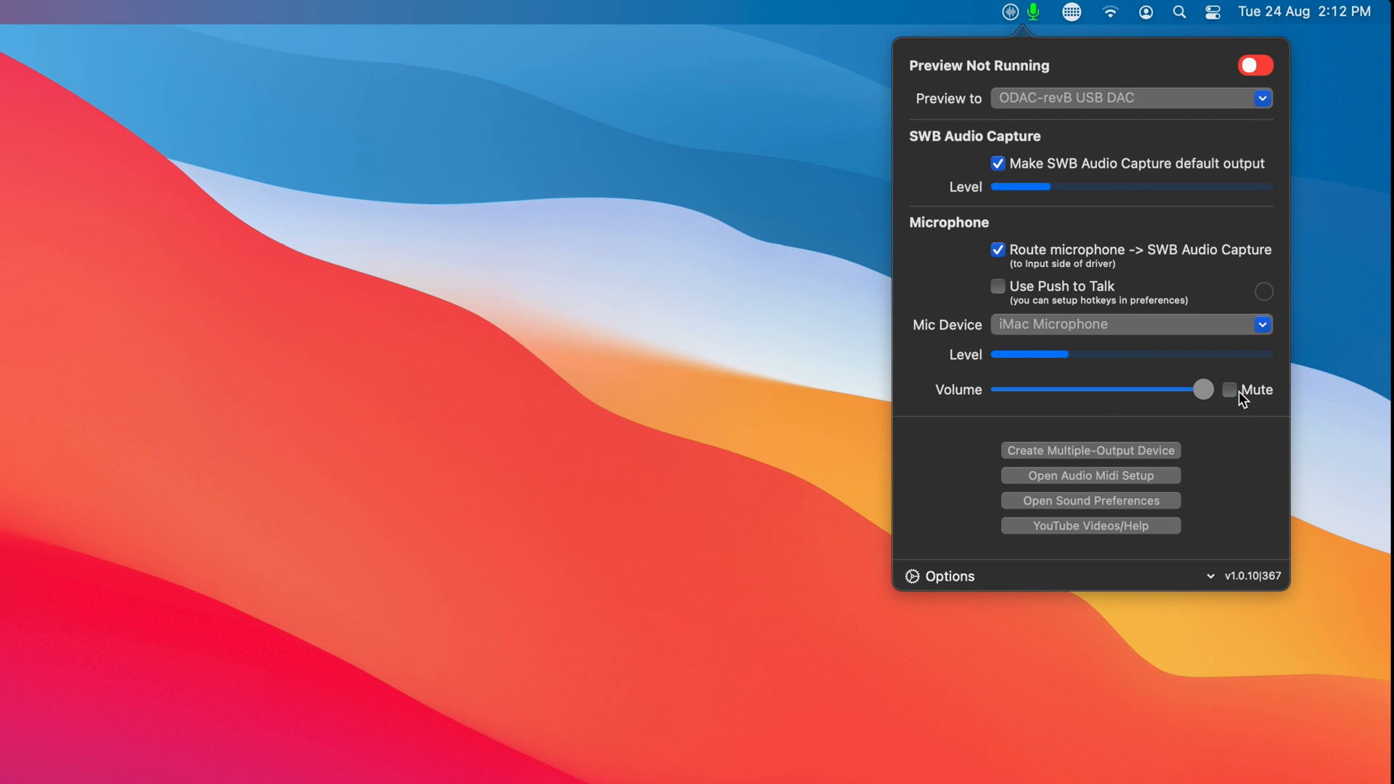
mouse_move(900, 532)
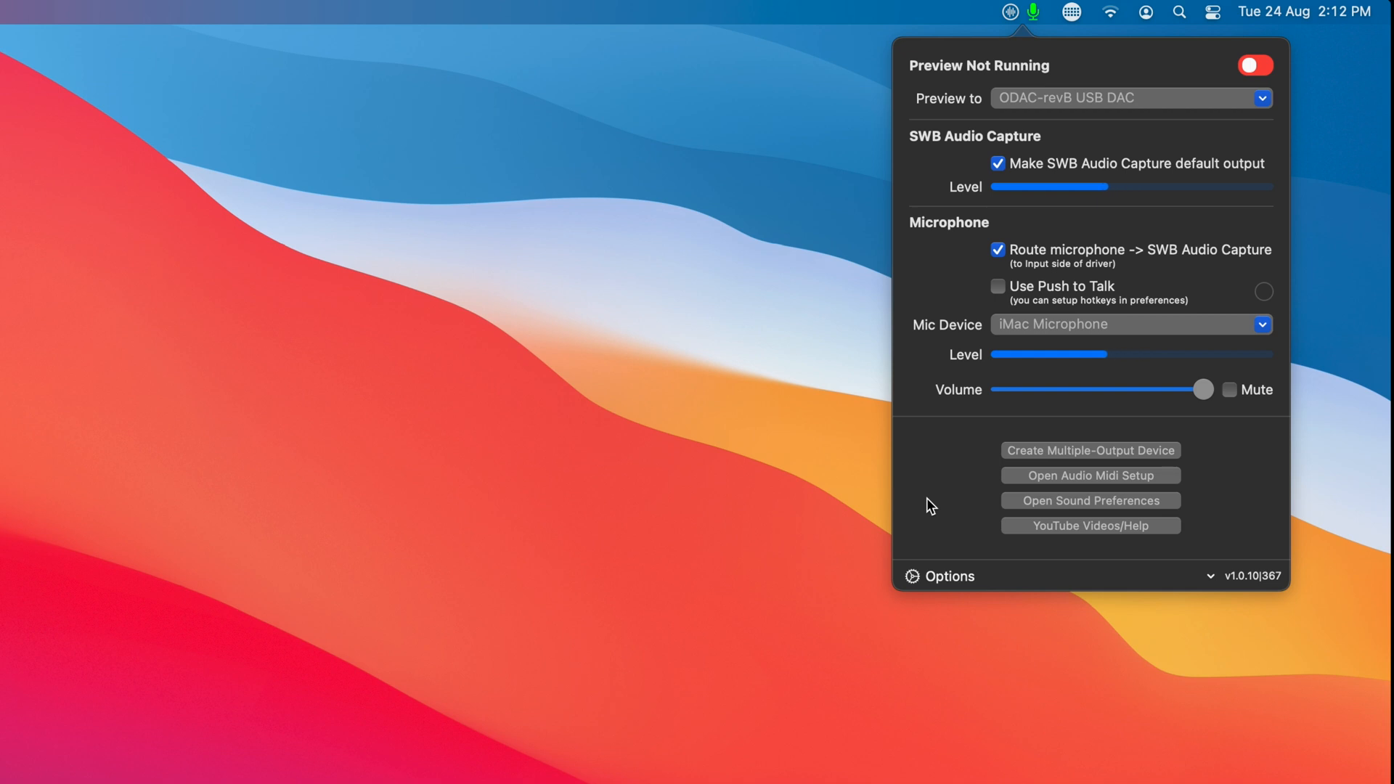
left_click(1231, 389)
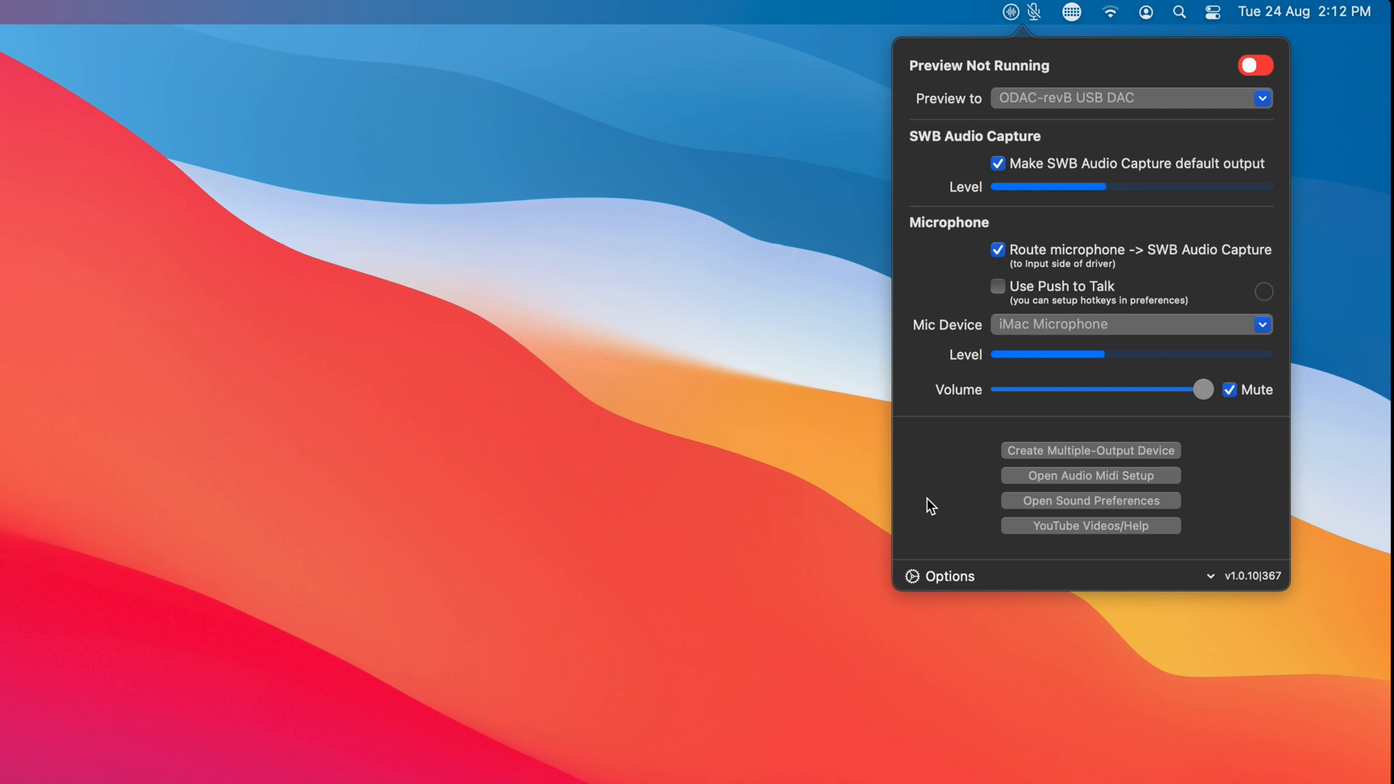
left_click(1229, 390)
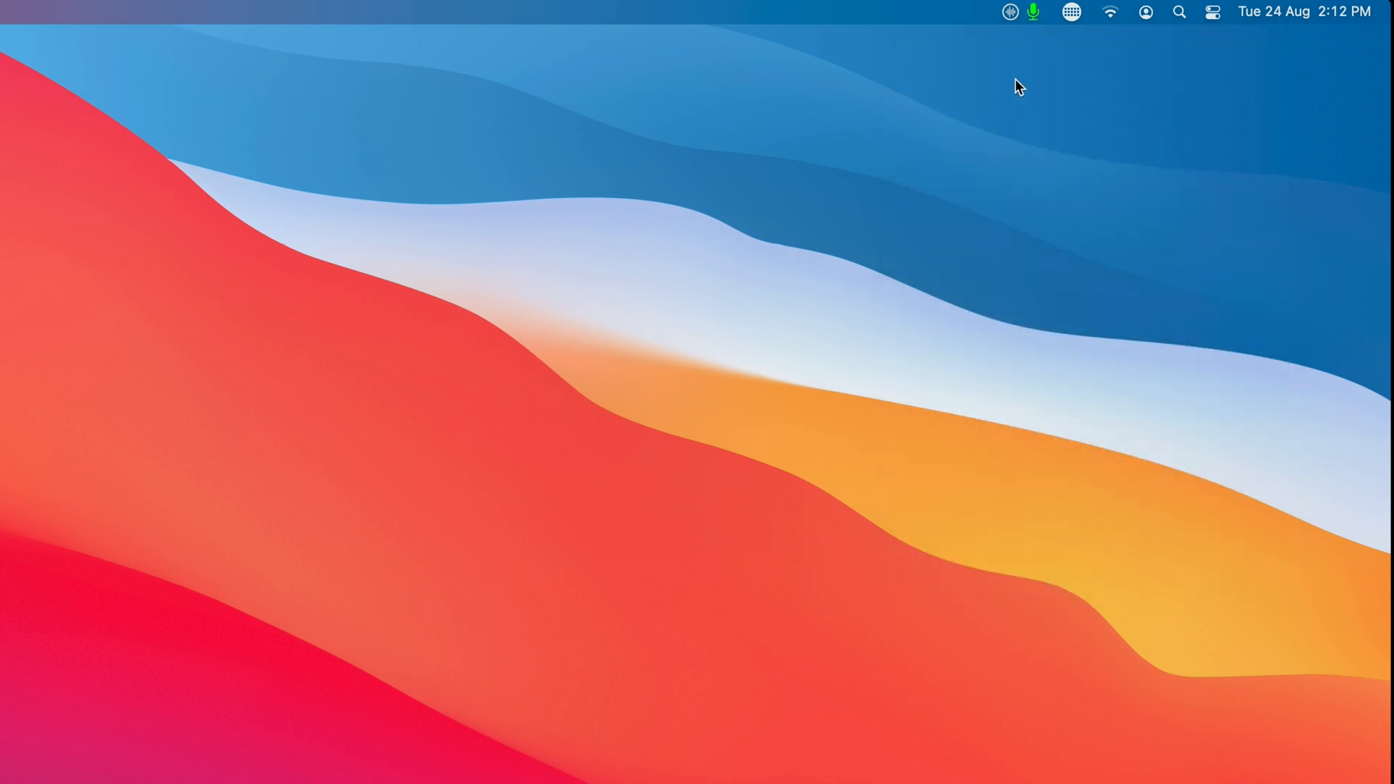
- Enable Use Push to Talk for the routed microphone in the menu bar popover
left_click(1033, 12)
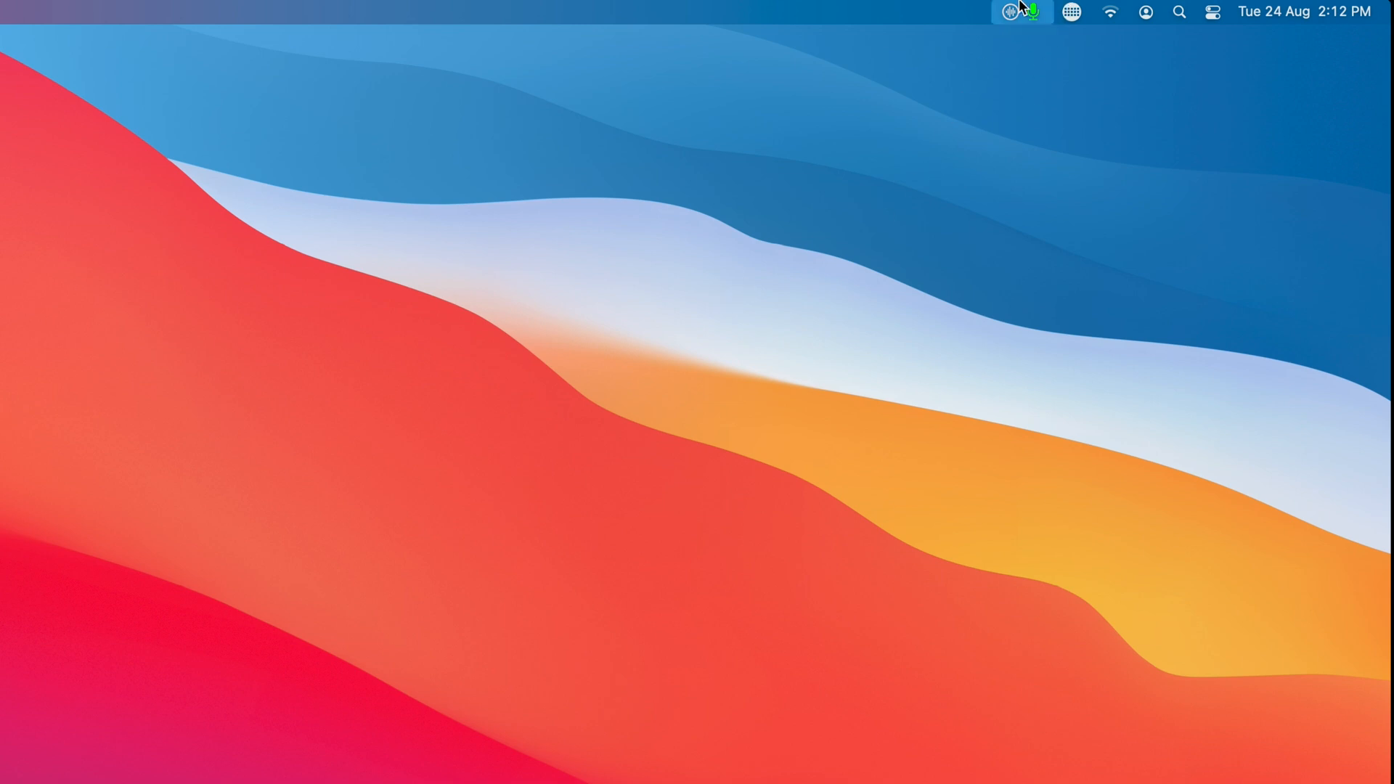
left_click(1021, 12)
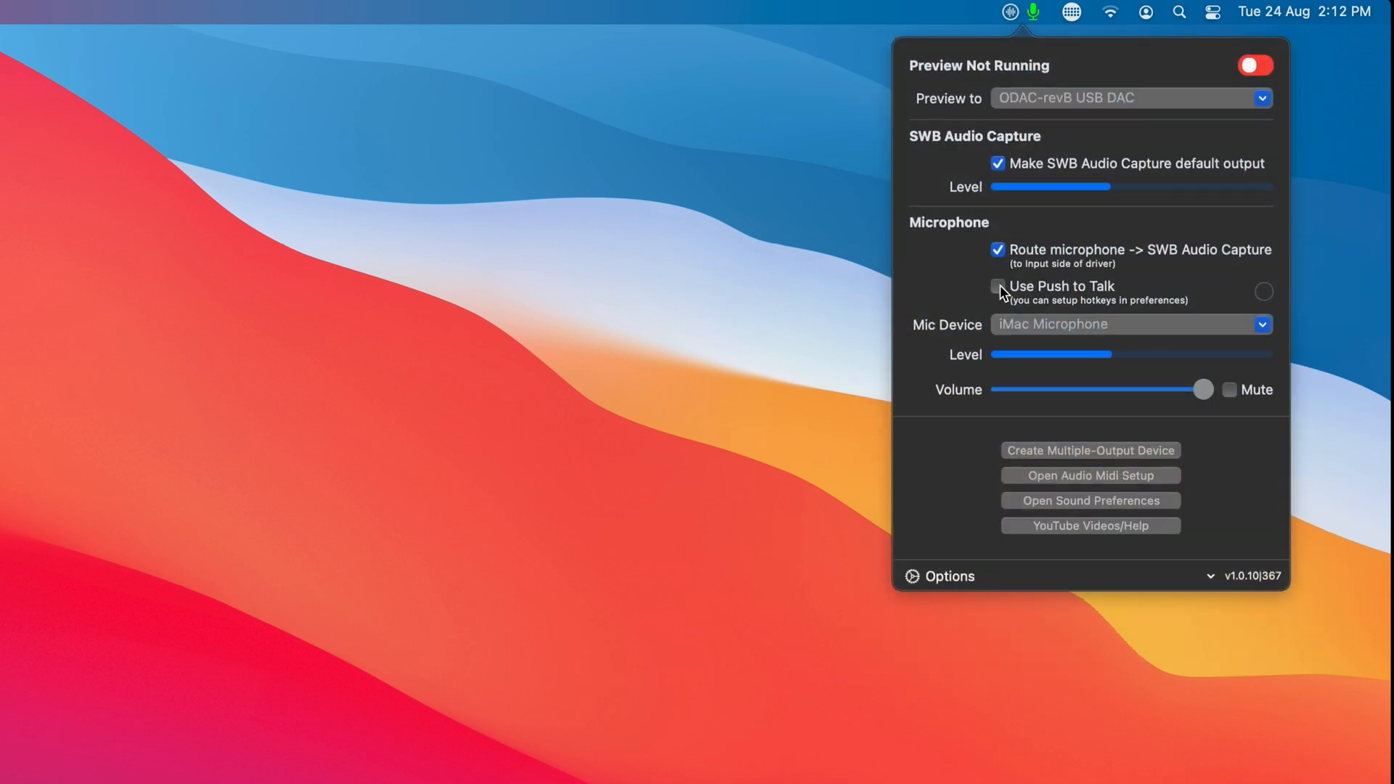
left_click(998, 286)
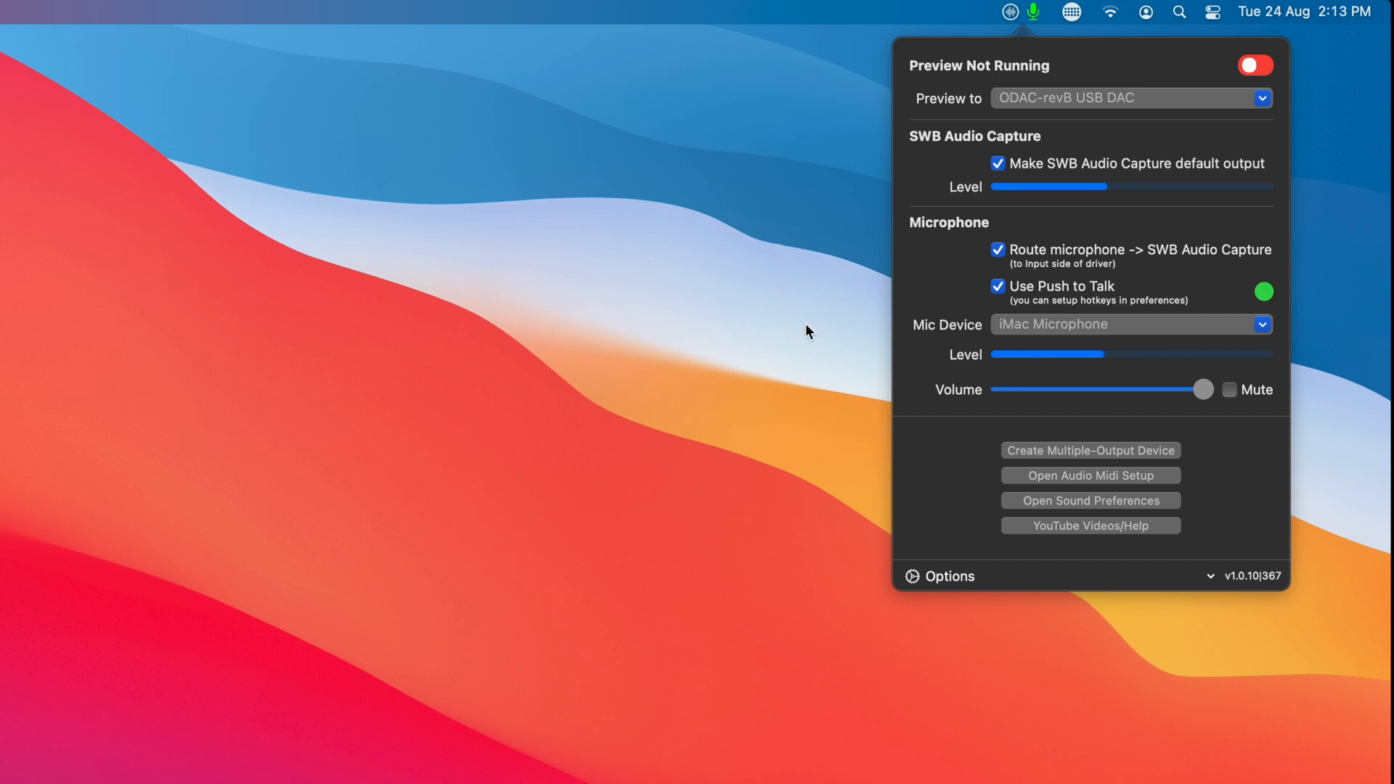
- Close the audio panel, then click menu bar items to bring the panel back
left_click(1263, 292)
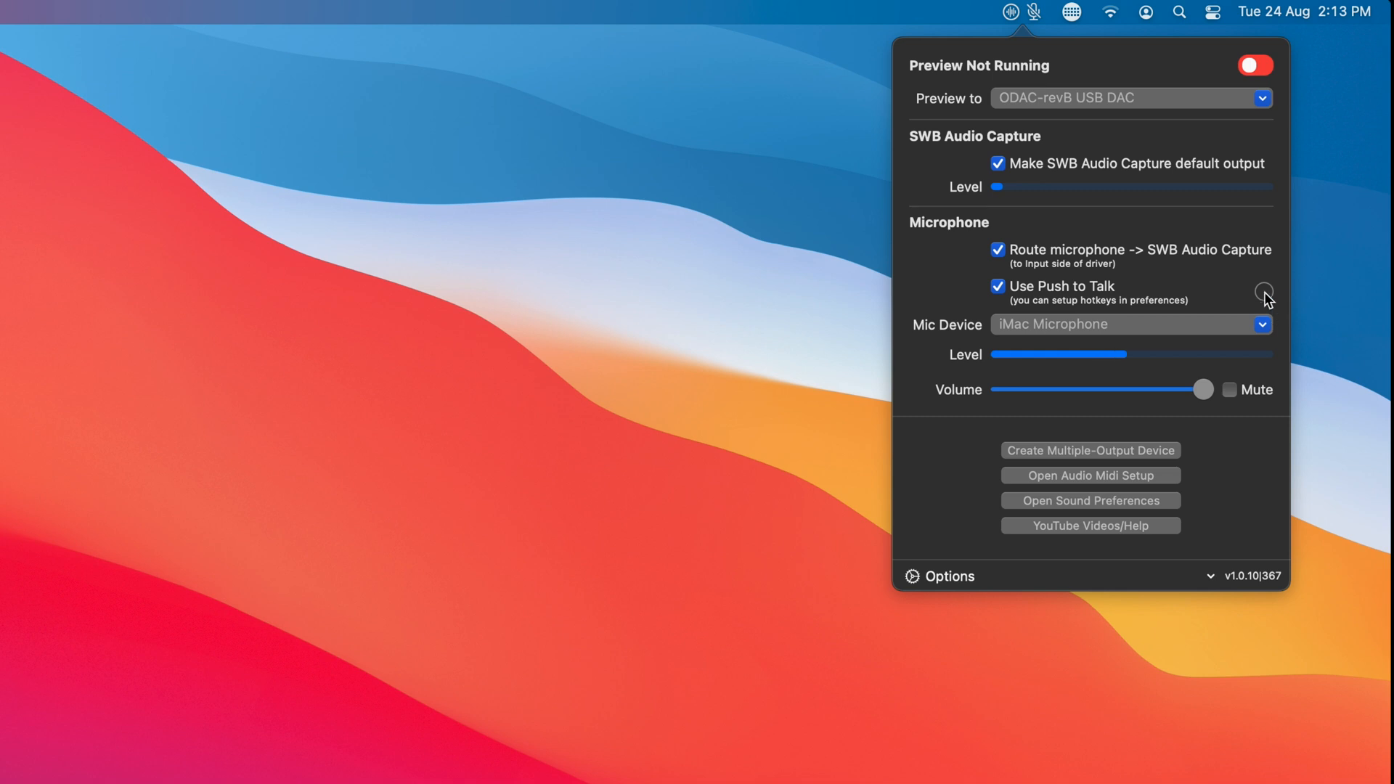
left_click(1263, 292)
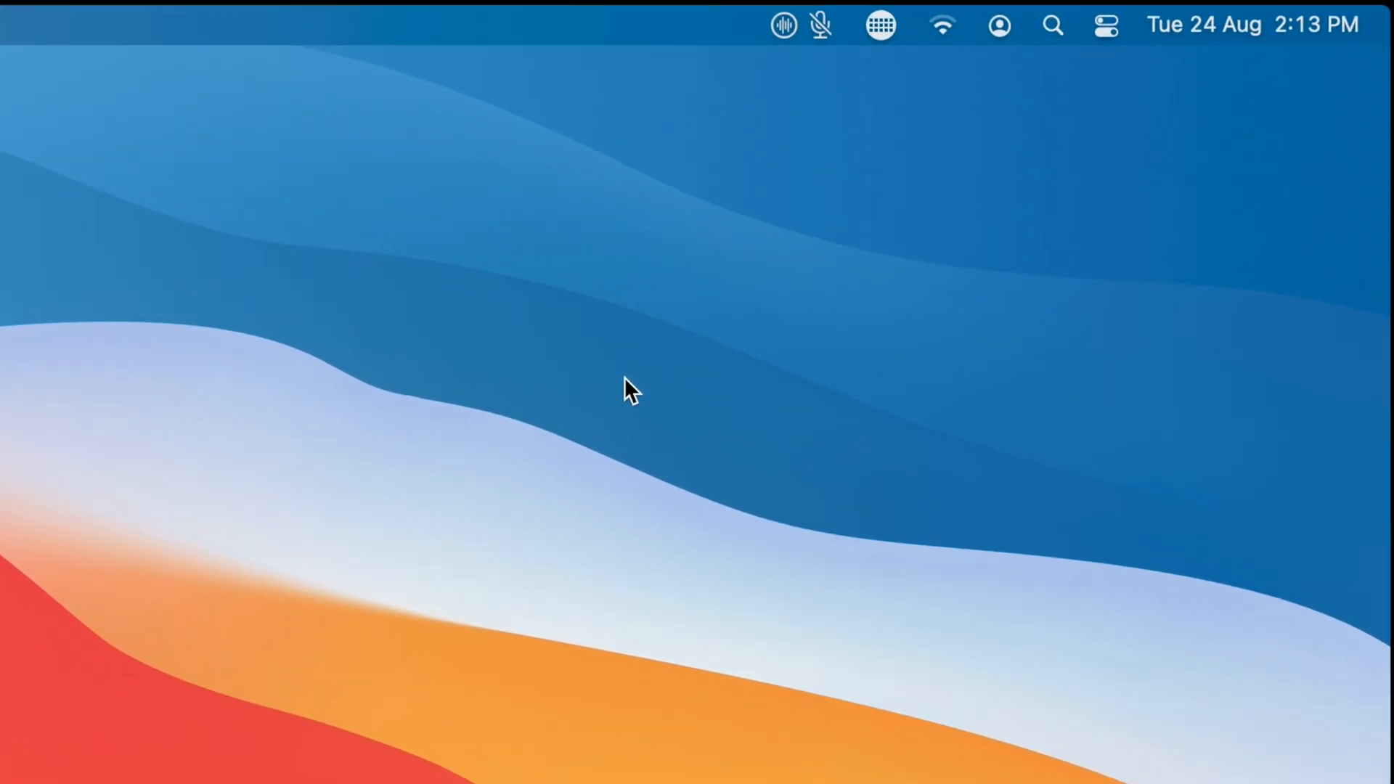
left_click(819, 24)
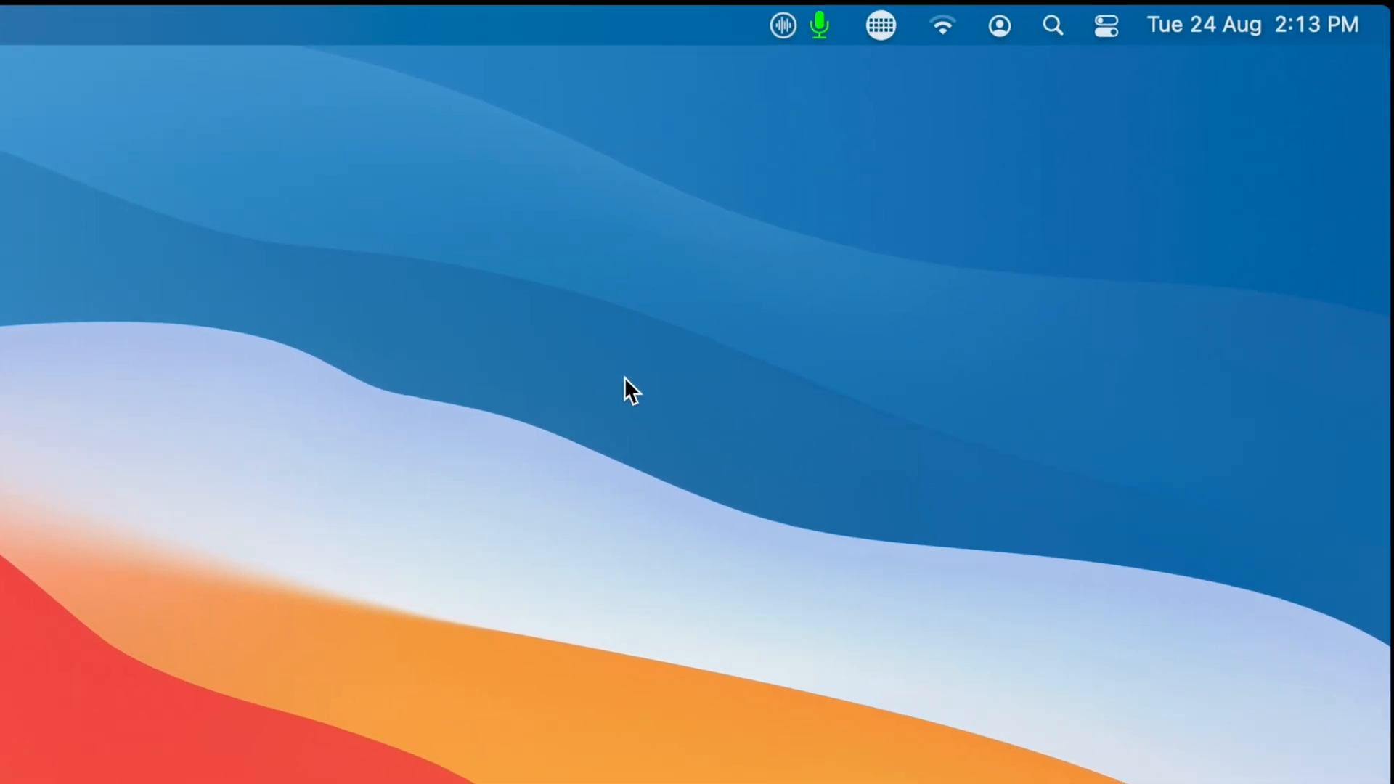
left_click(818, 25)
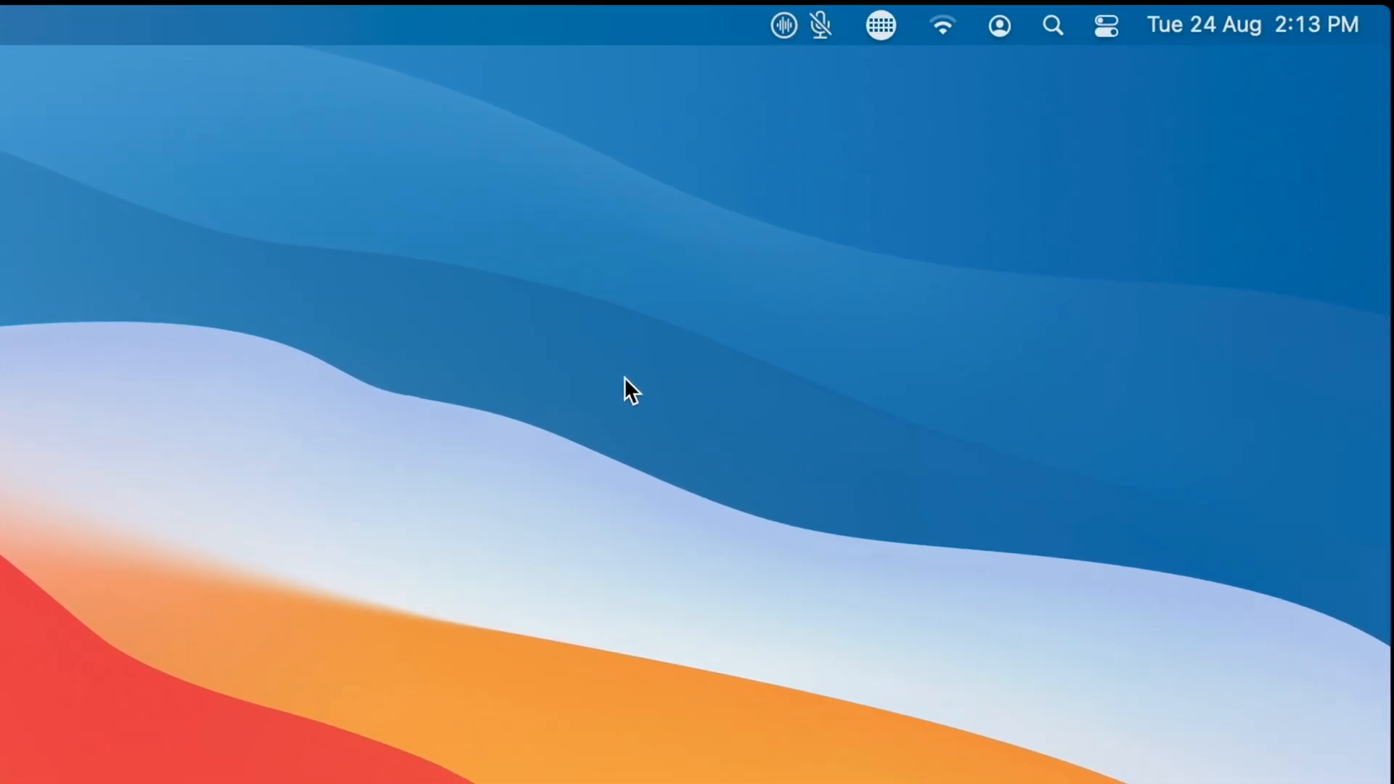
left_click(783, 25)
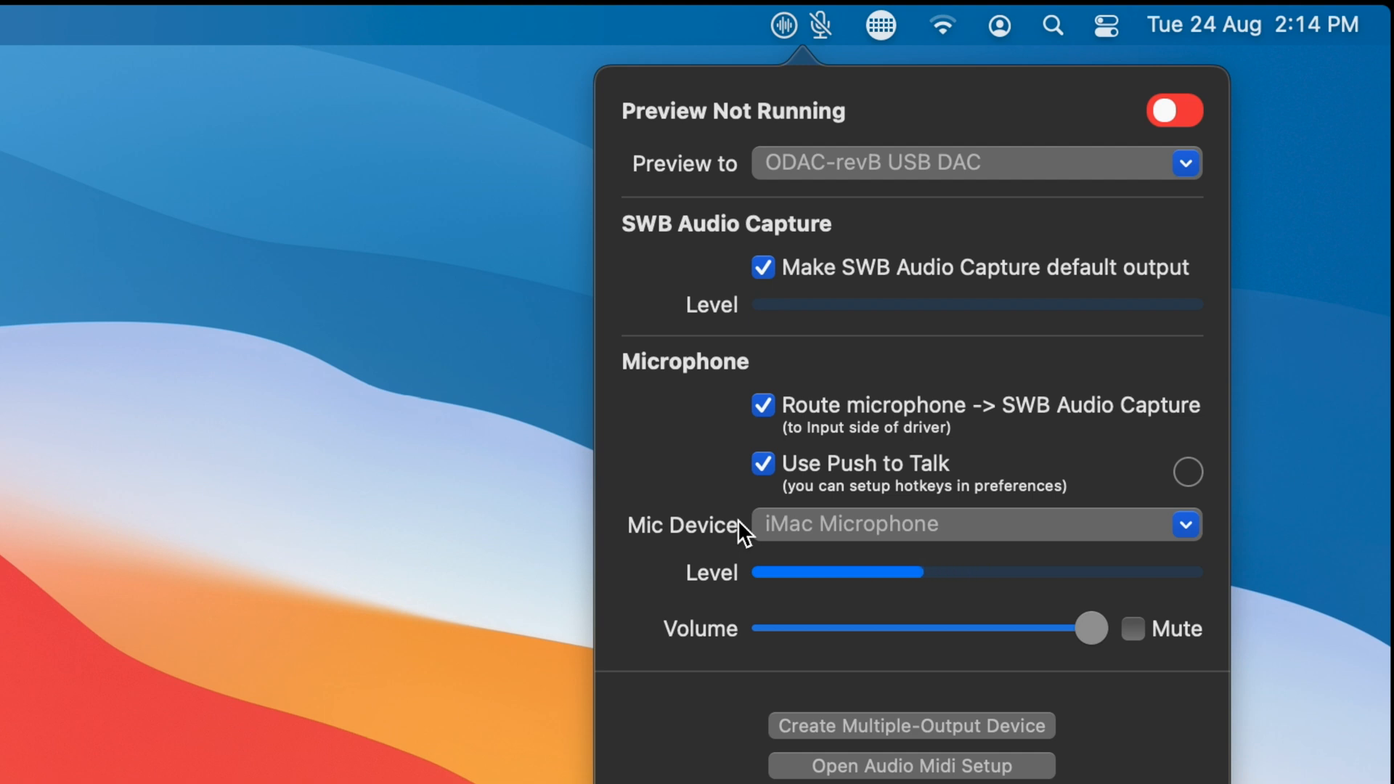
mouse_move(767, 530)
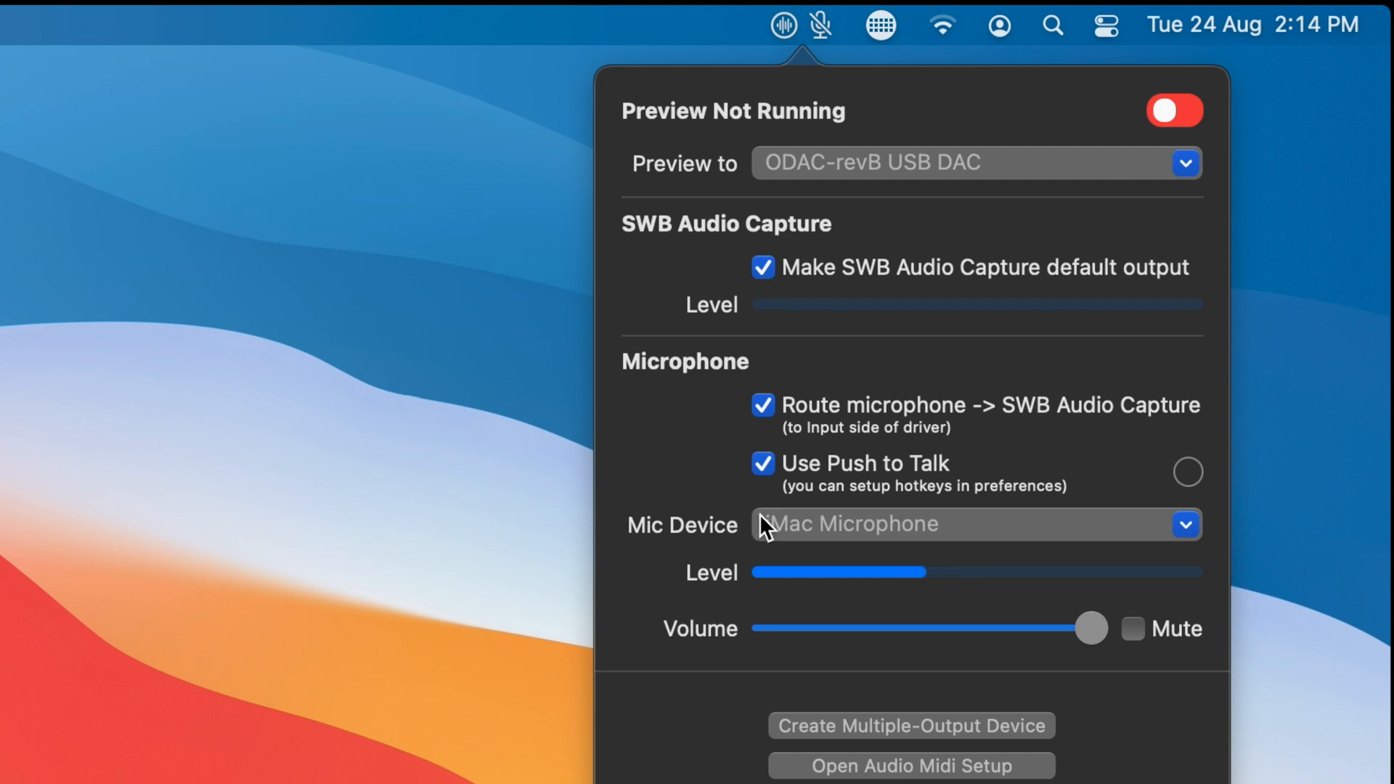